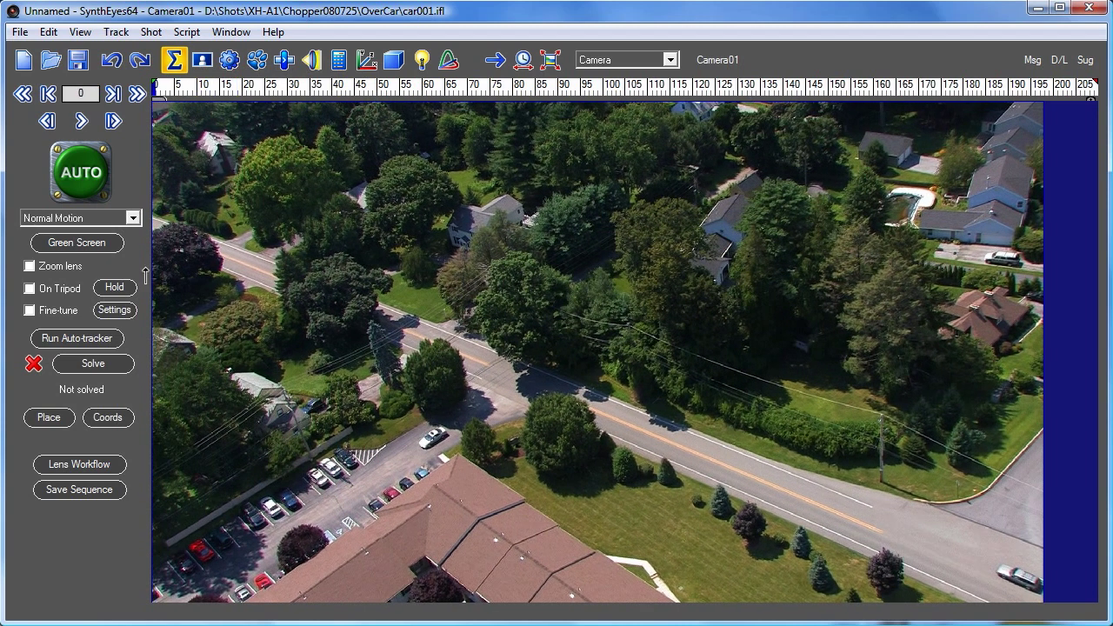
{"action": "mouse_move", "coordinate": [273, 289]}
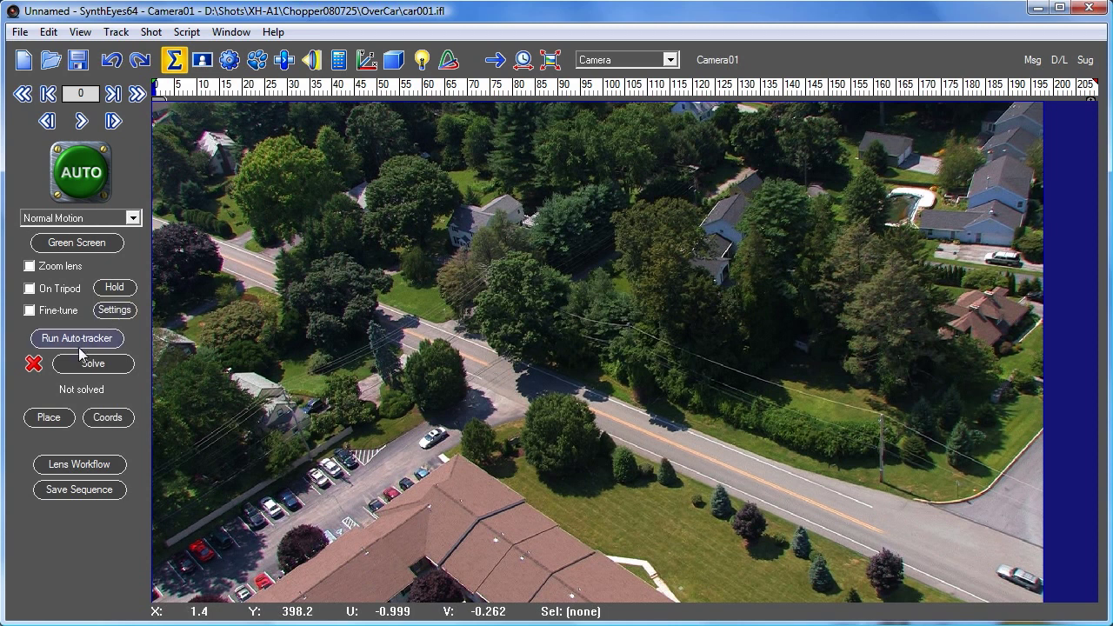
{"action": "mouse_move", "coordinate": [77, 339]}
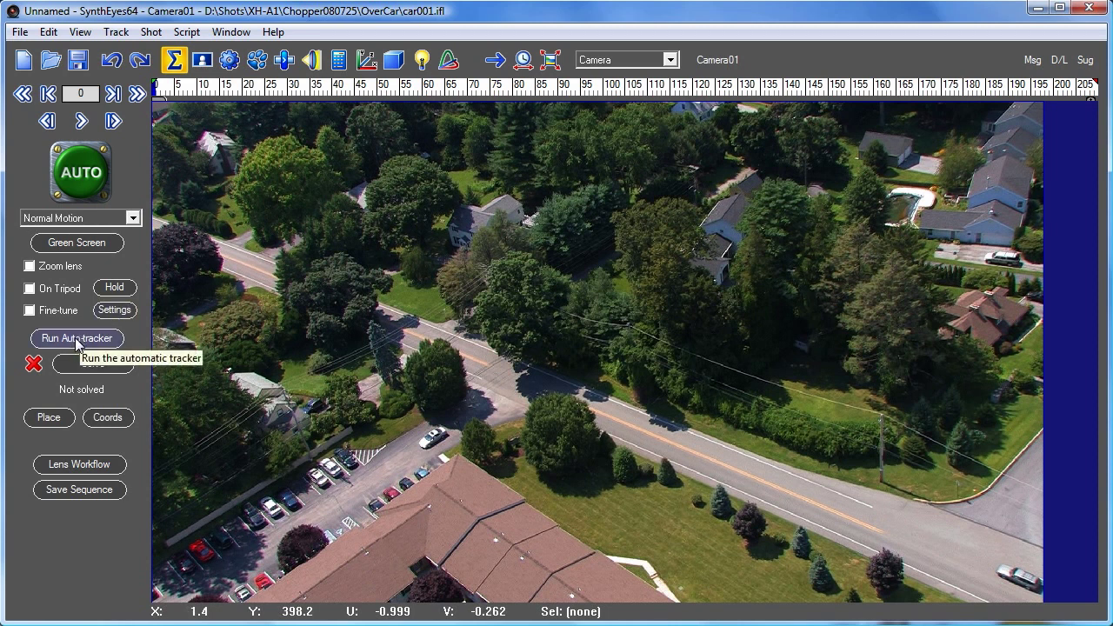
Auto-track the aerial car001 shot through frame 209, covering the frame with trackers.
{"action": "left_click", "coordinate": [76, 338]}
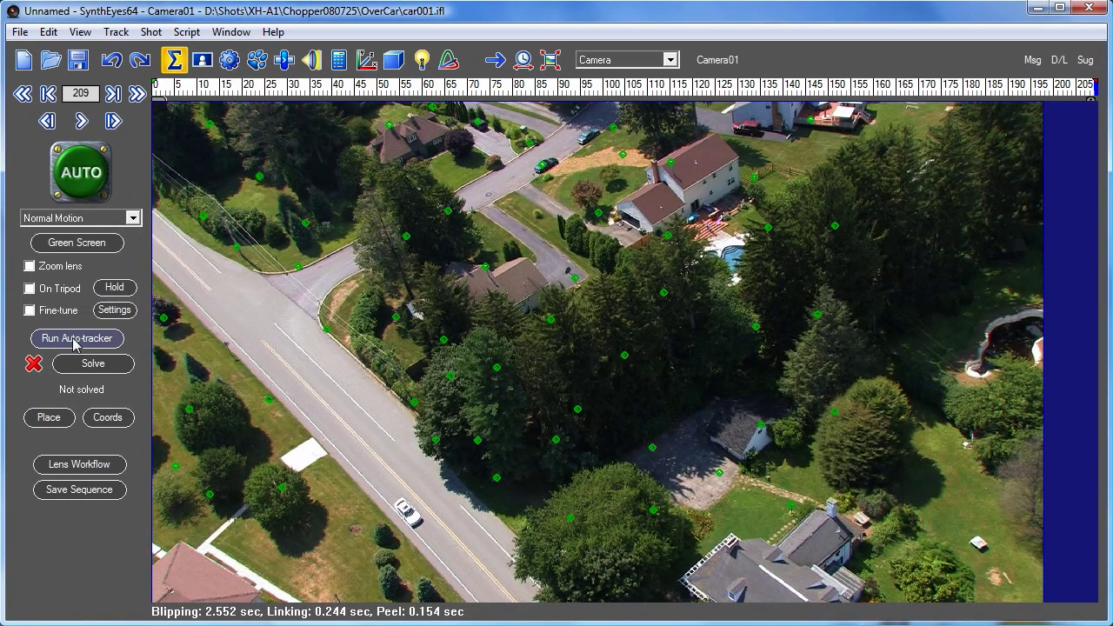
{"action": "left_click", "coordinate": [626, 59]}
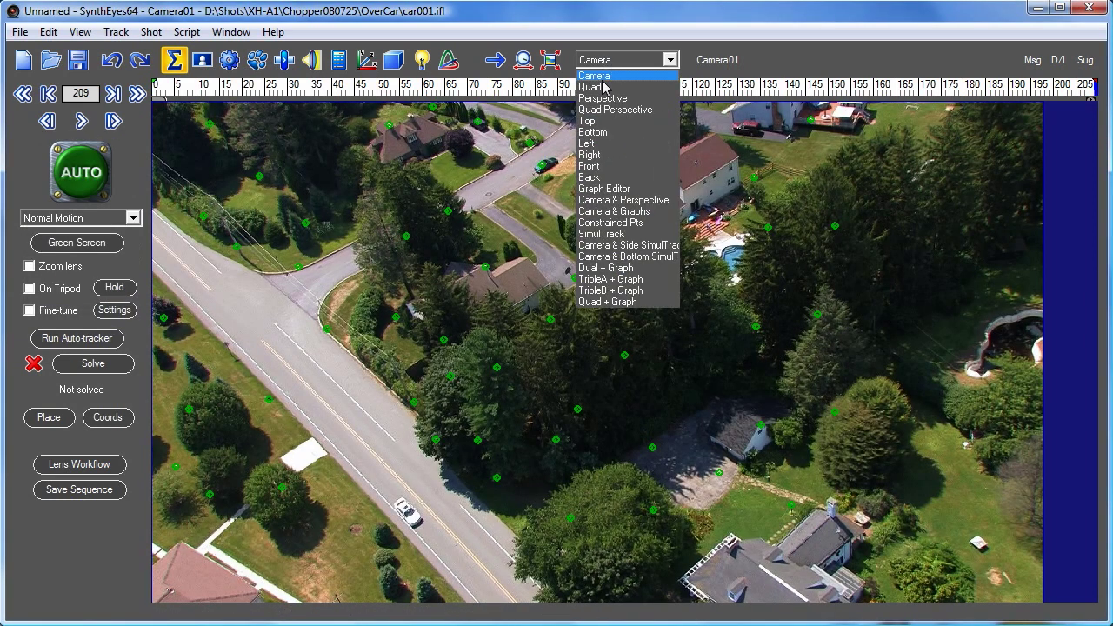
Switch to the Quad layout and open Make Unsolved Exportable As 2D with Sphere selected.
{"action": "left_click", "coordinate": [592, 87]}
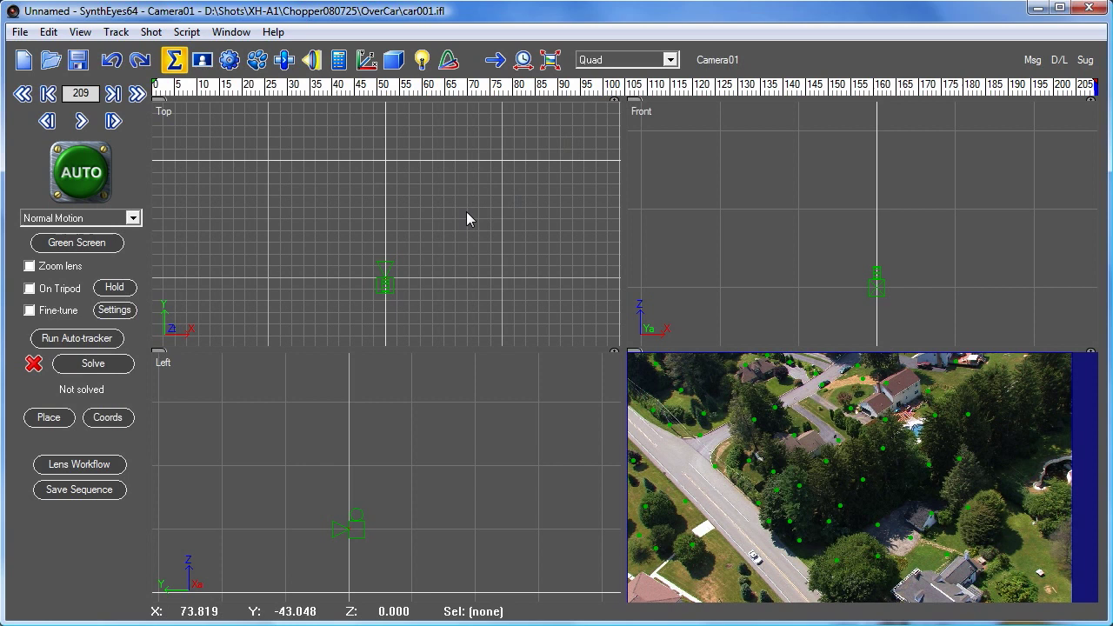
{"action": "left_click", "coordinate": [186, 31]}
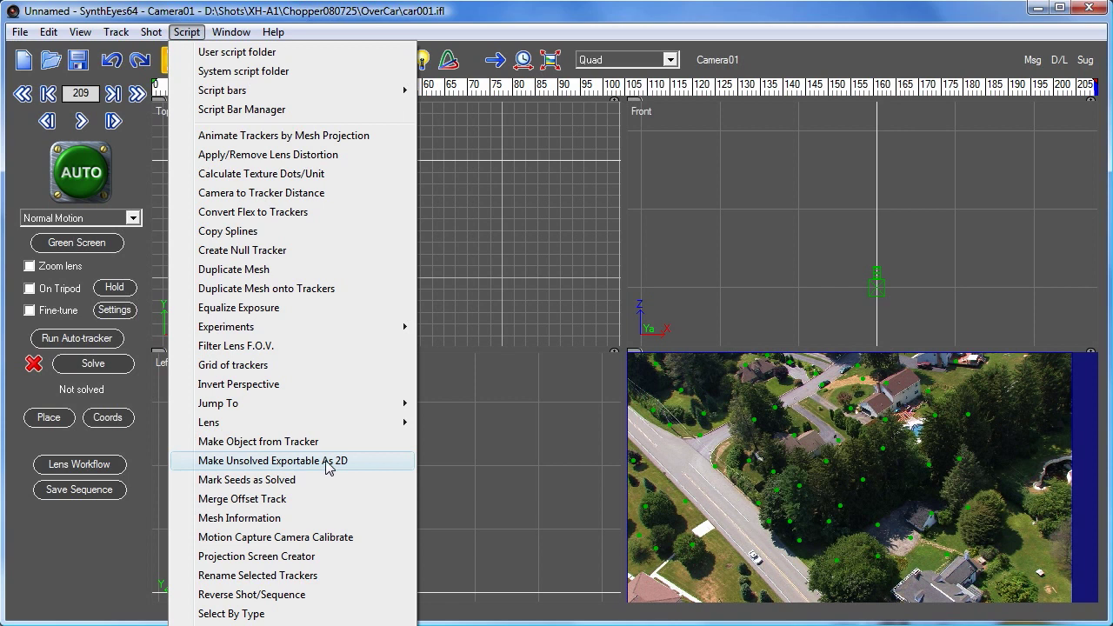
{"action": "mouse_move", "coordinate": [475, 135]}
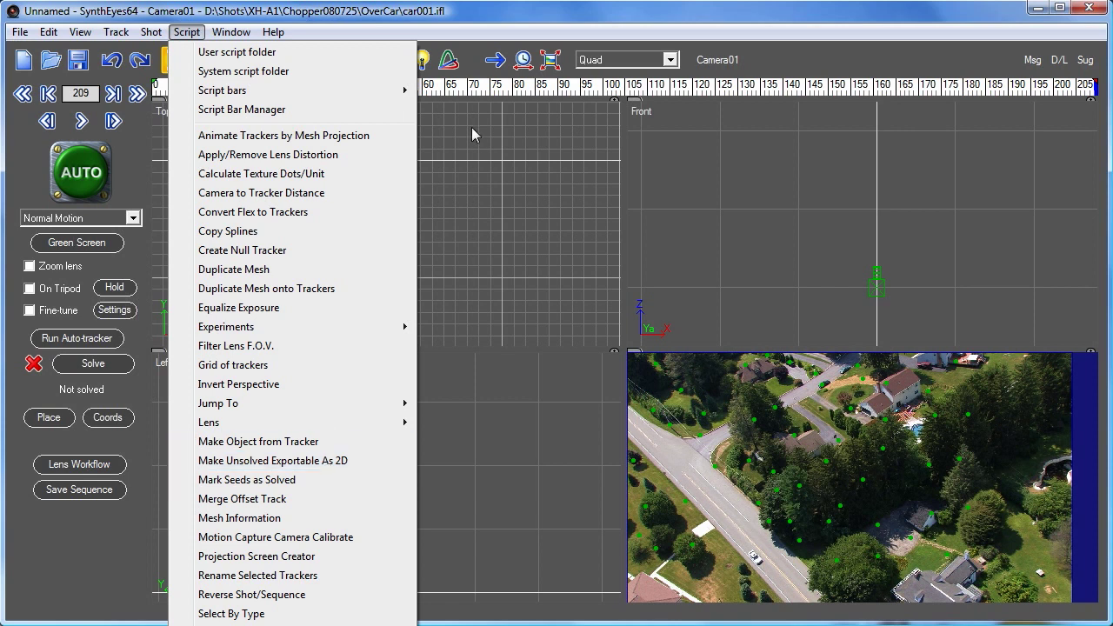
{"action": "mouse_move", "coordinate": [272, 460]}
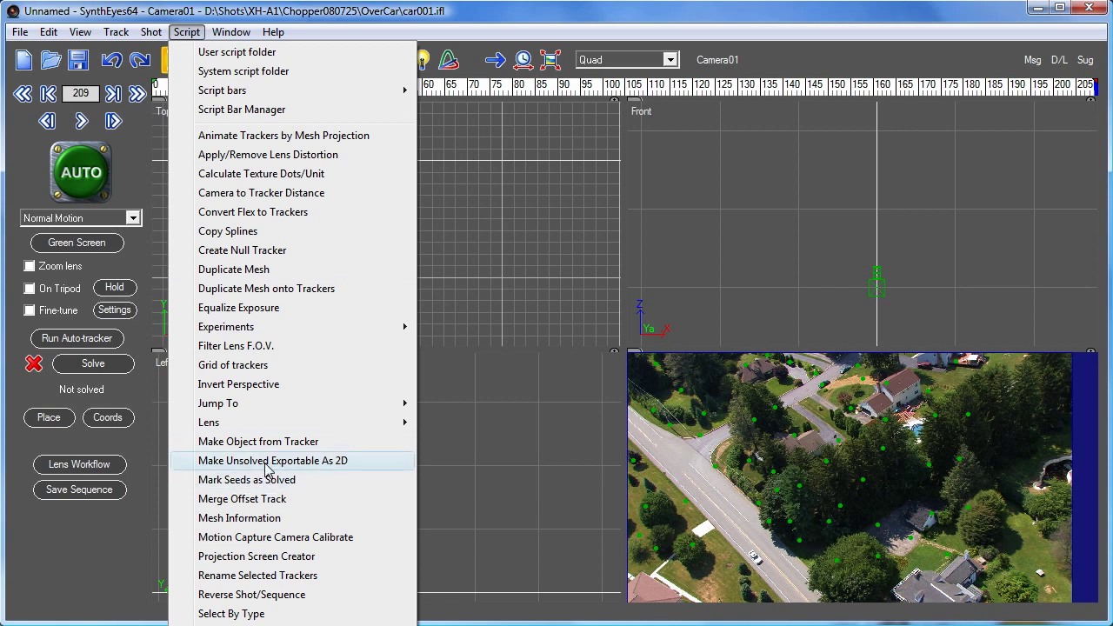
{"action": "left_click", "coordinate": [272, 460]}
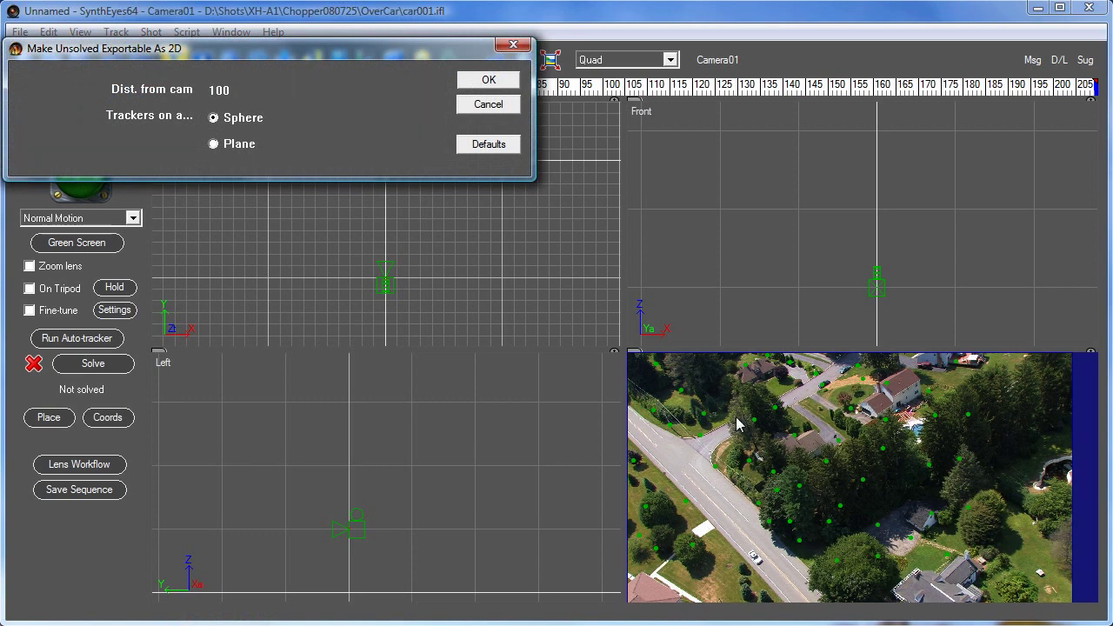
{"action": "mouse_move", "coordinate": [245, 212]}
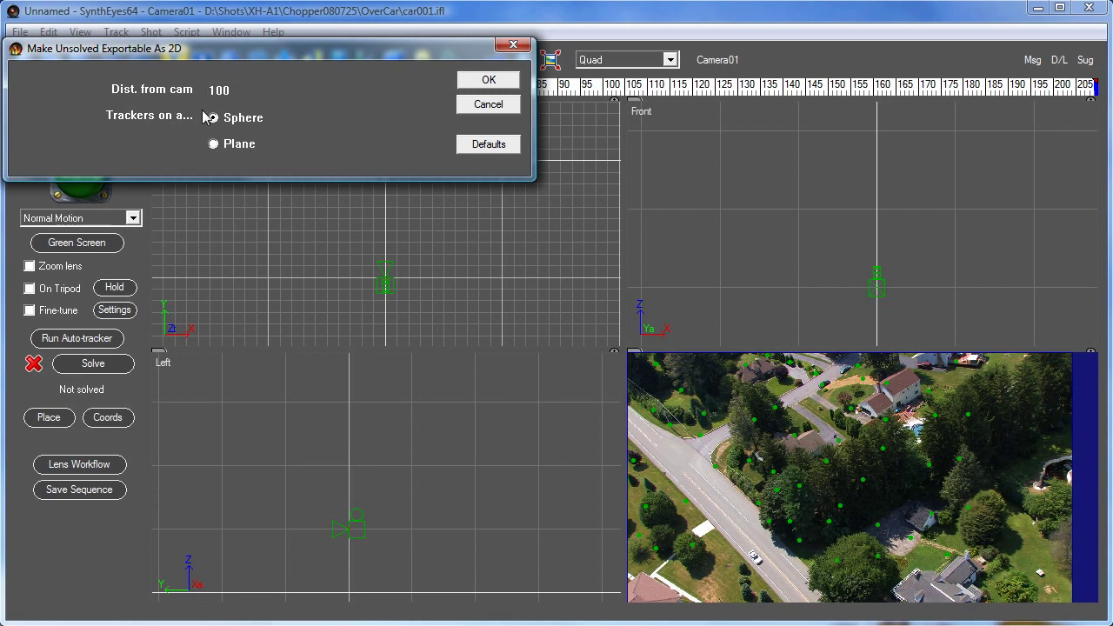
{"action": "left_click", "coordinate": [213, 118]}
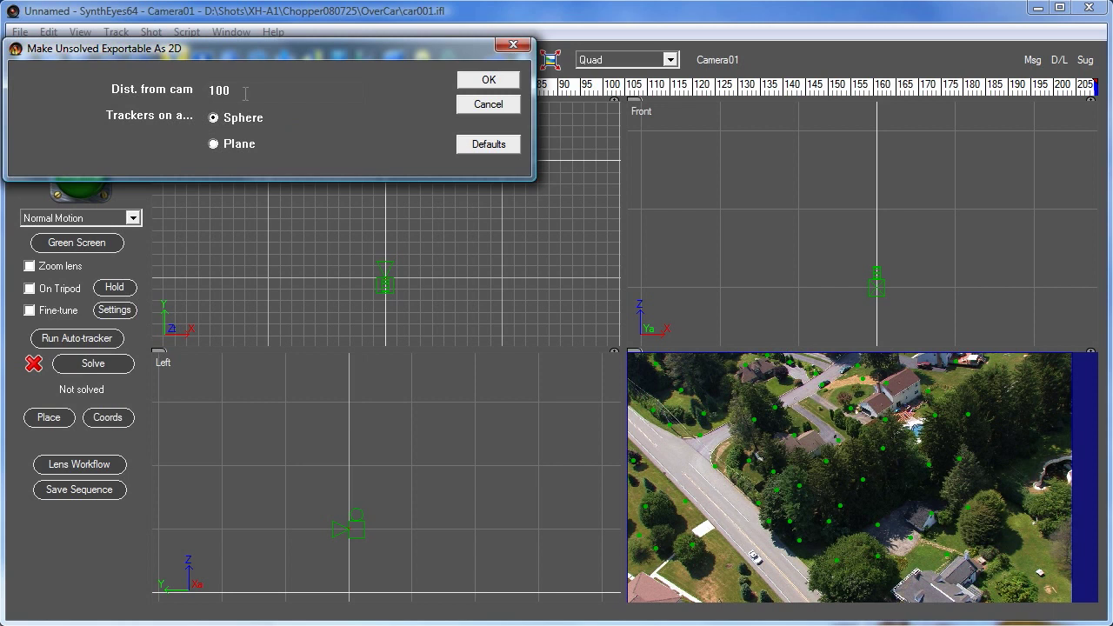
{"action": "mouse_move", "coordinate": [274, 150]}
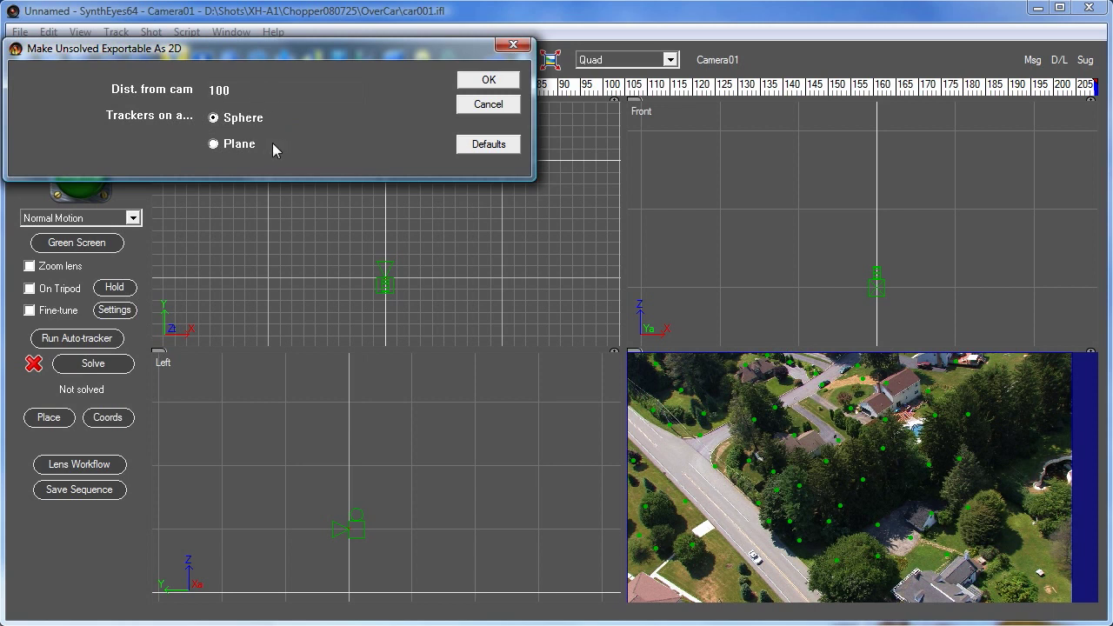
{"action": "mouse_move", "coordinate": [242, 132]}
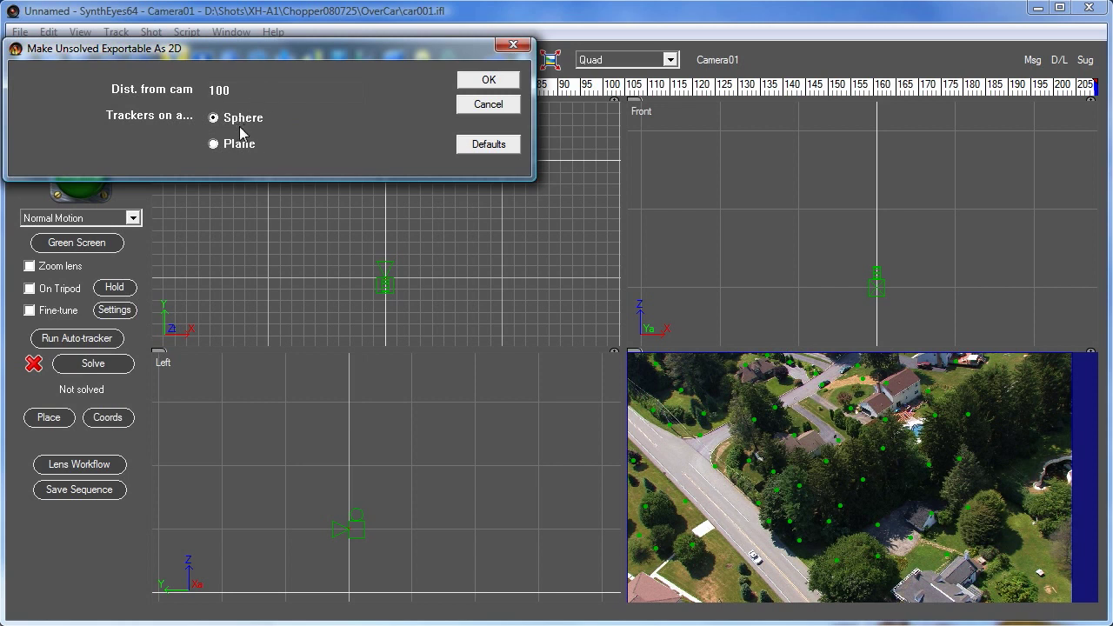
{"action": "mouse_move", "coordinate": [244, 166]}
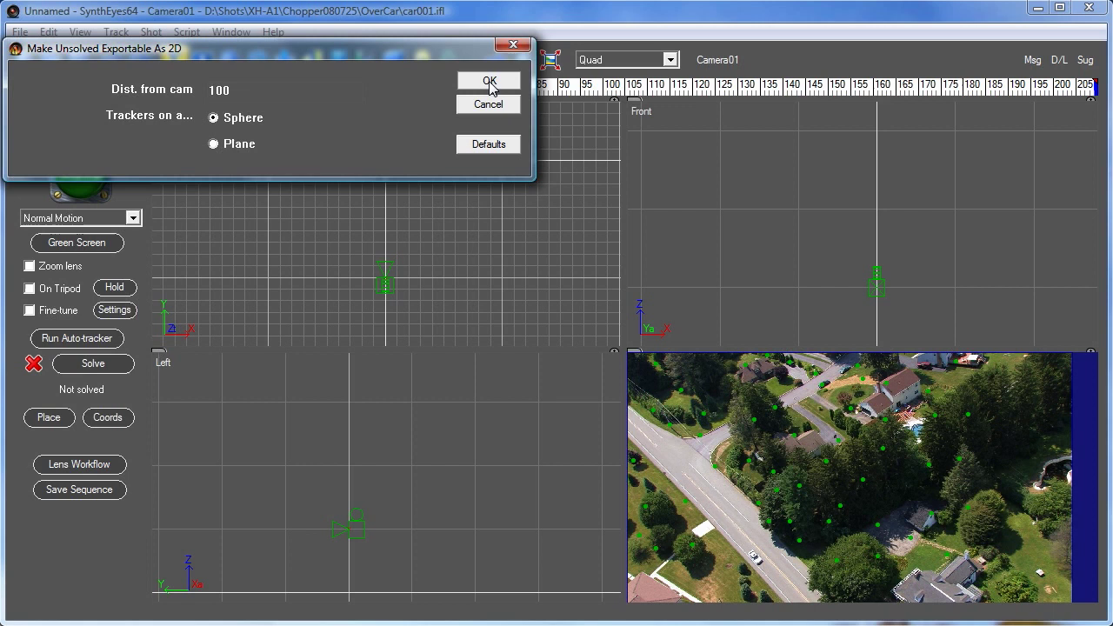
Place the unsolved trackers on a sphere 100 units around the camera.
{"action": "left_click", "coordinate": [489, 81]}
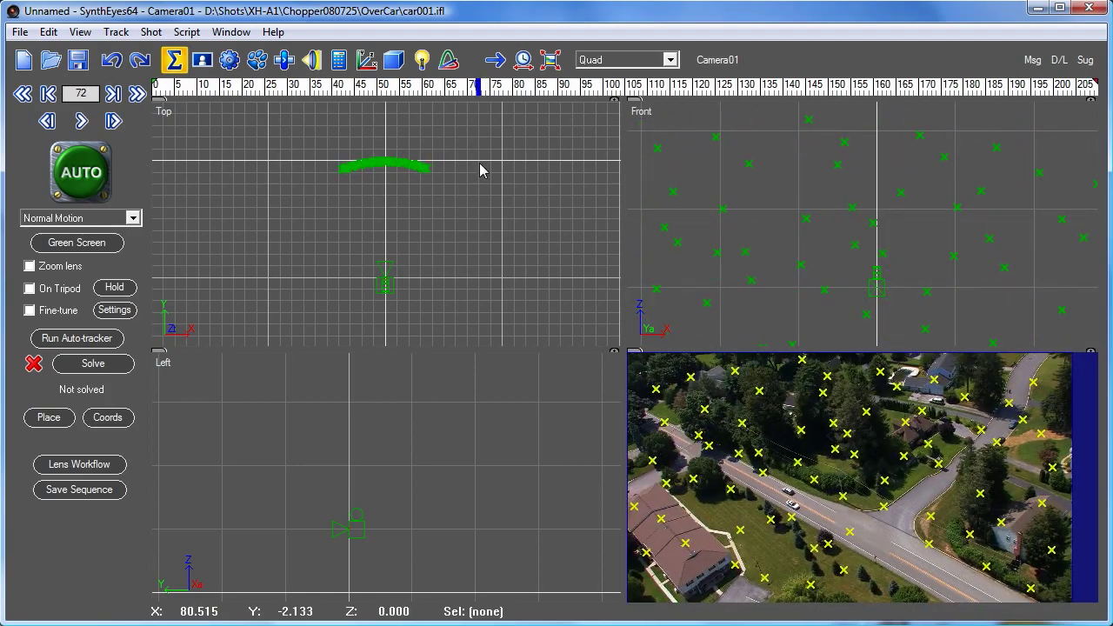
{"action": "mouse_move", "coordinate": [374, 229]}
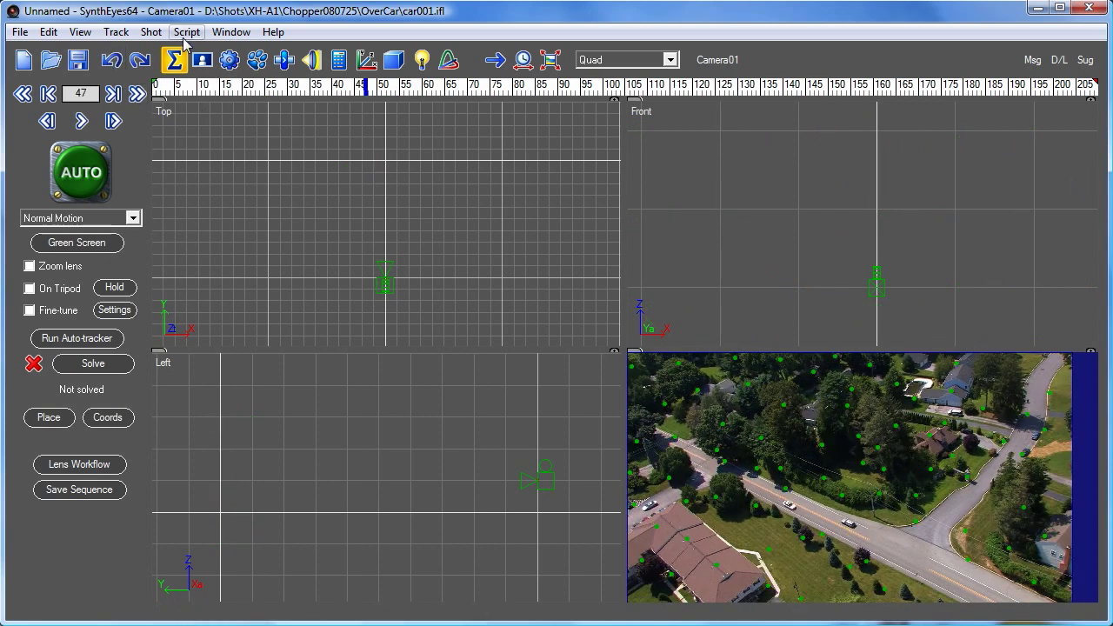
Rerun Make Unsolved Exportable As 2D with the Plane option, then scrub to another frame.
{"action": "left_click", "coordinate": [186, 31]}
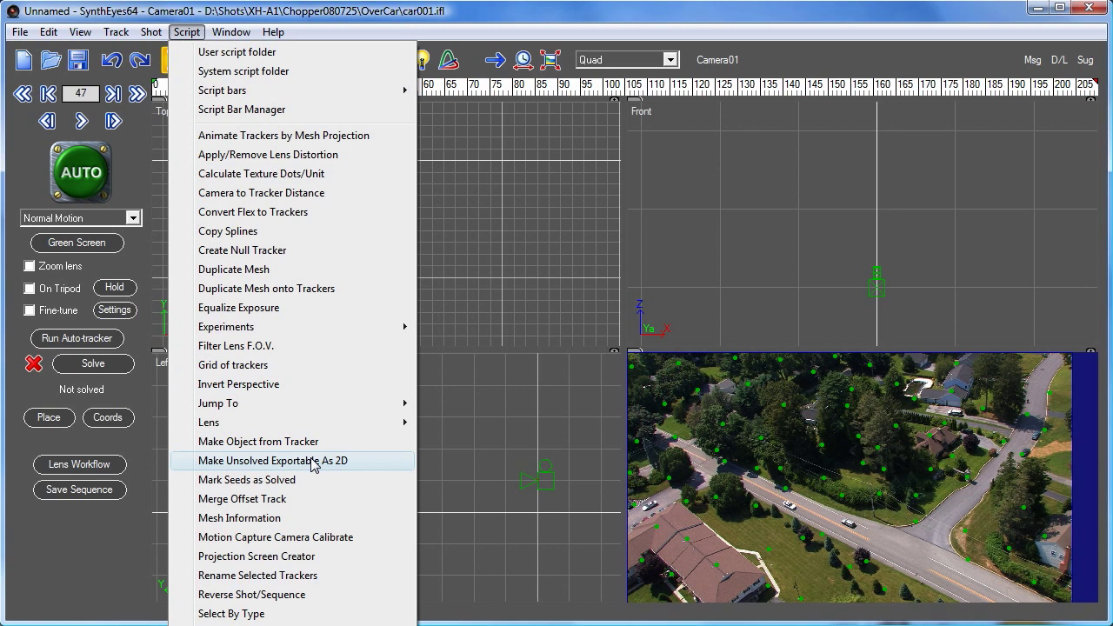
{"action": "left_click", "coordinate": [272, 460]}
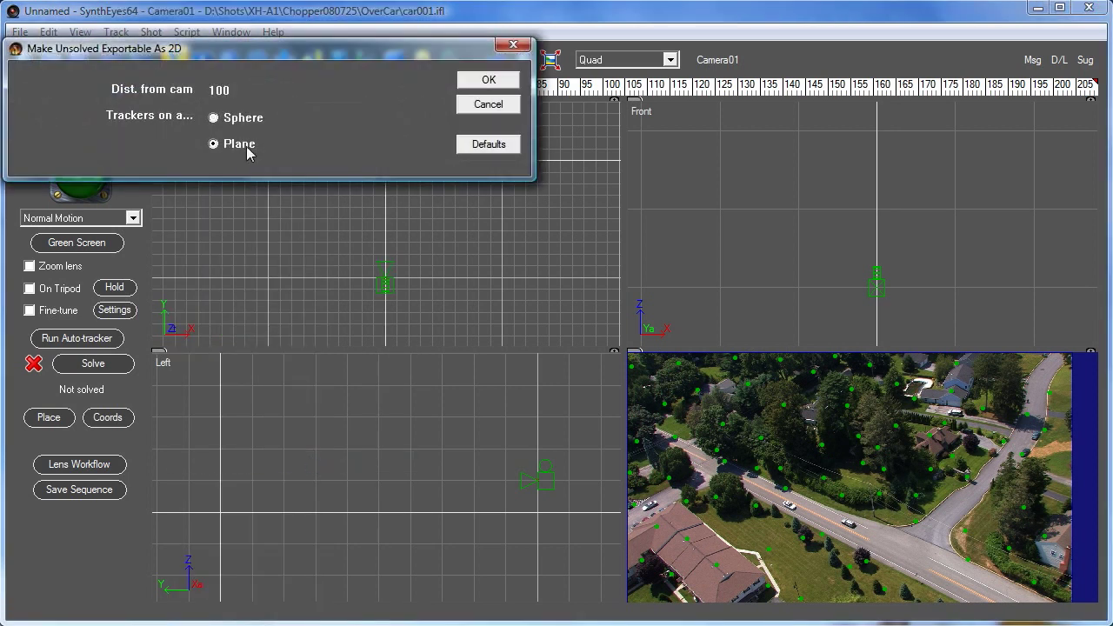
{"action": "left_click", "coordinate": [488, 79]}
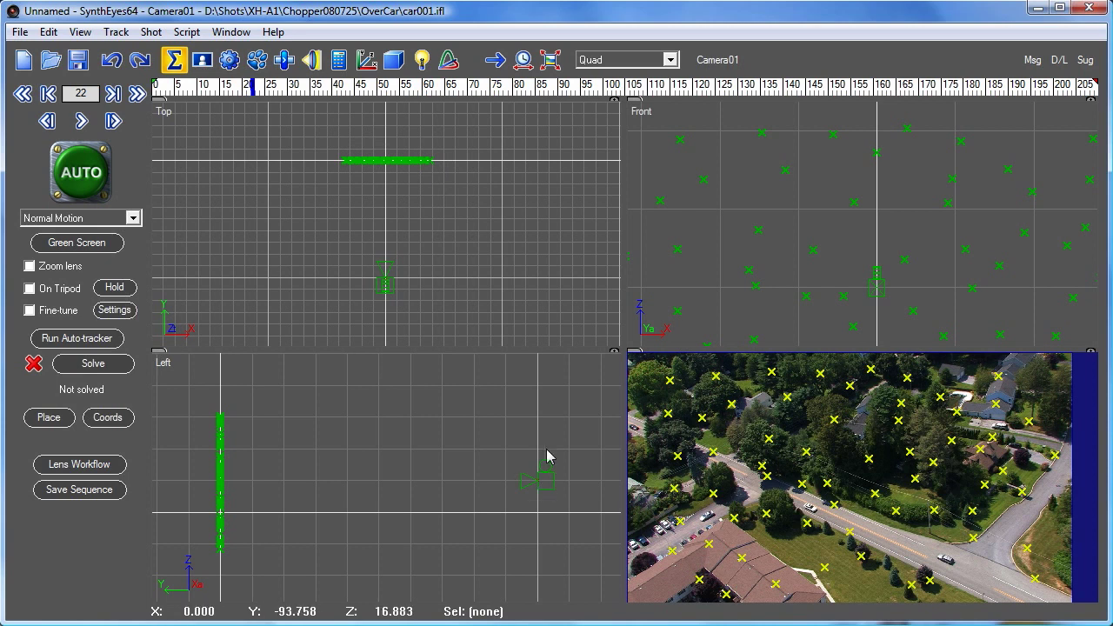
{"action": "mouse_move", "coordinate": [765, 93]}
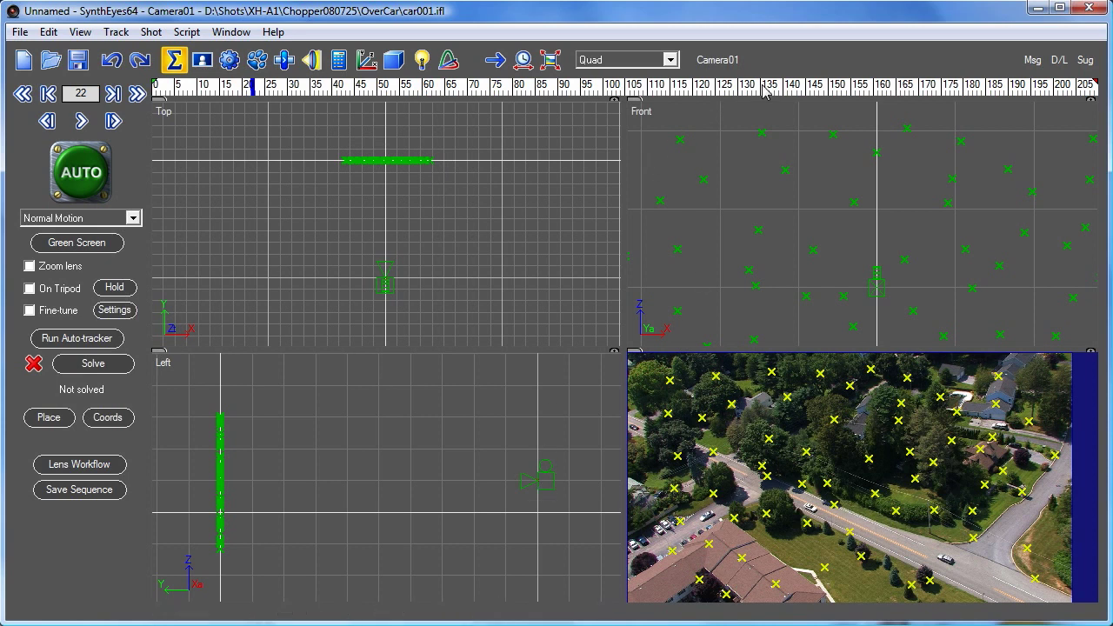
{"action": "left_click", "coordinate": [47, 93]}
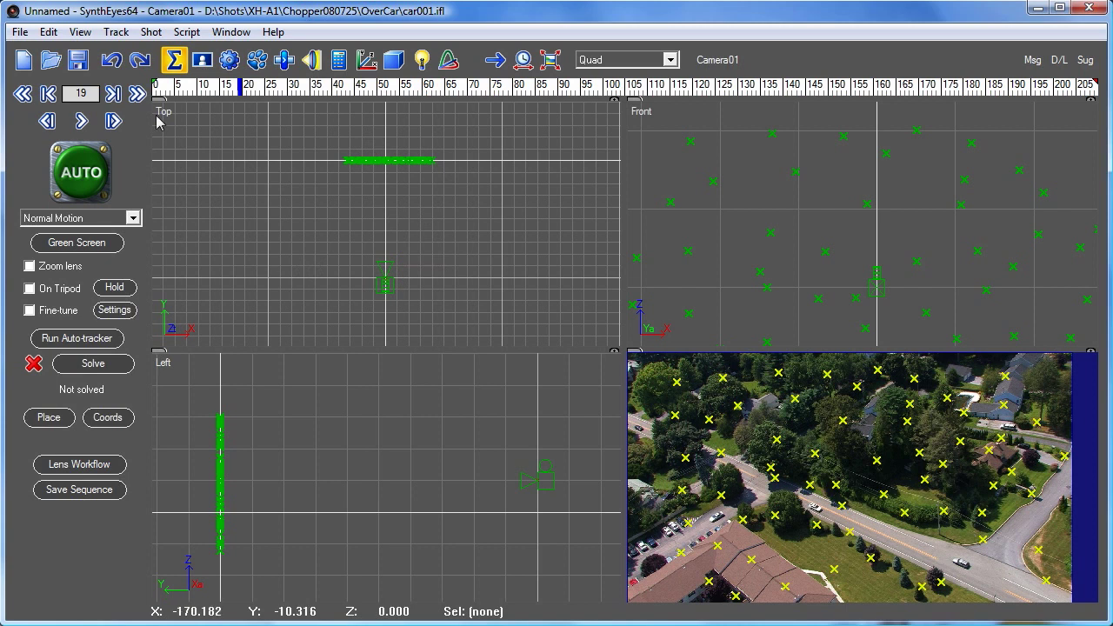
Undo the plane placement, solve the camera to about 0.98 hpix error, and place the scene.
{"action": "left_click", "coordinate": [111, 60]}
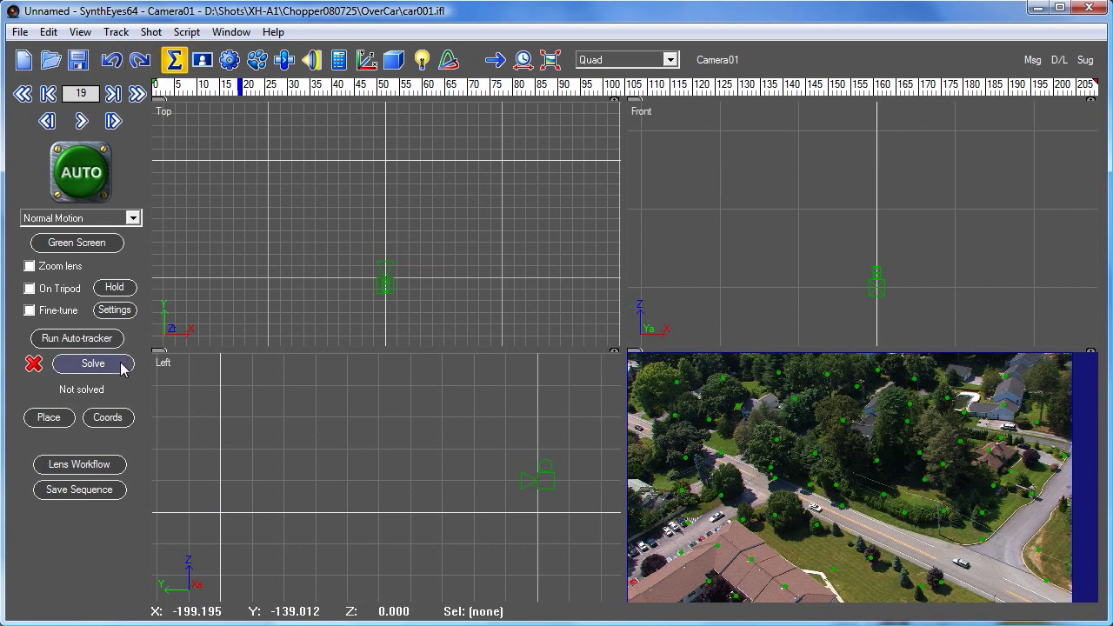
{"action": "left_click", "coordinate": [93, 362]}
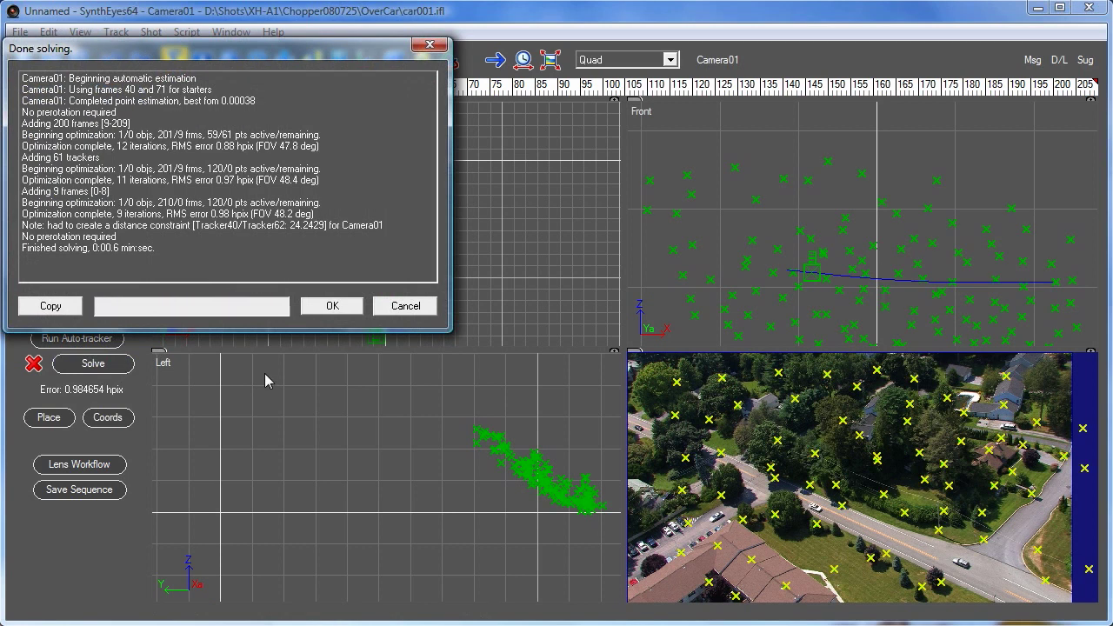
{"action": "left_click", "coordinate": [331, 305]}
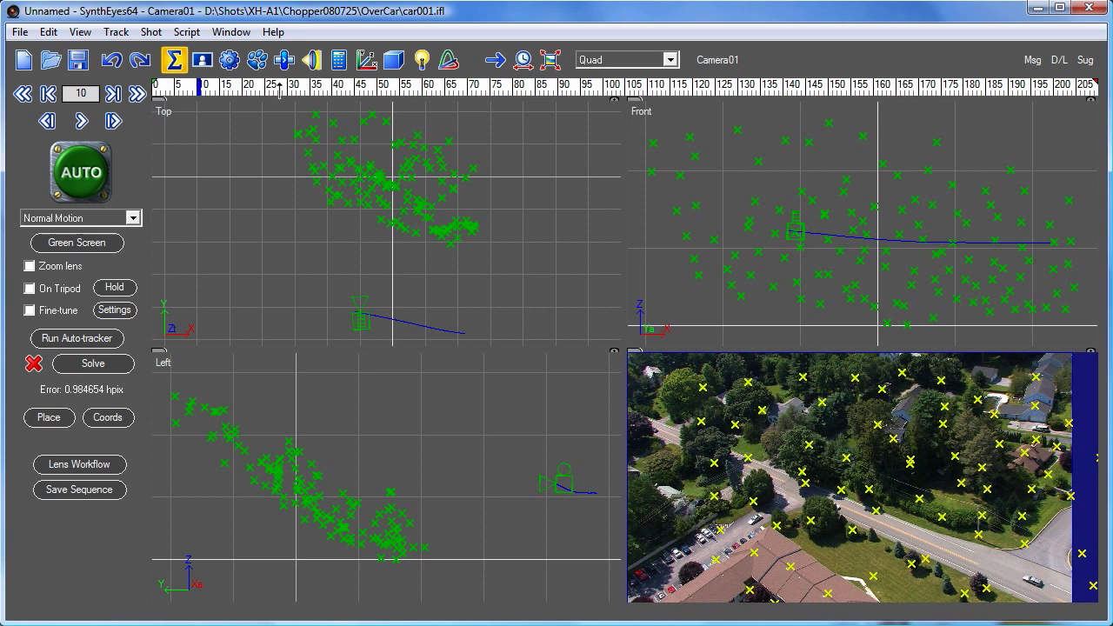
{"action": "left_click", "coordinate": [50, 418]}
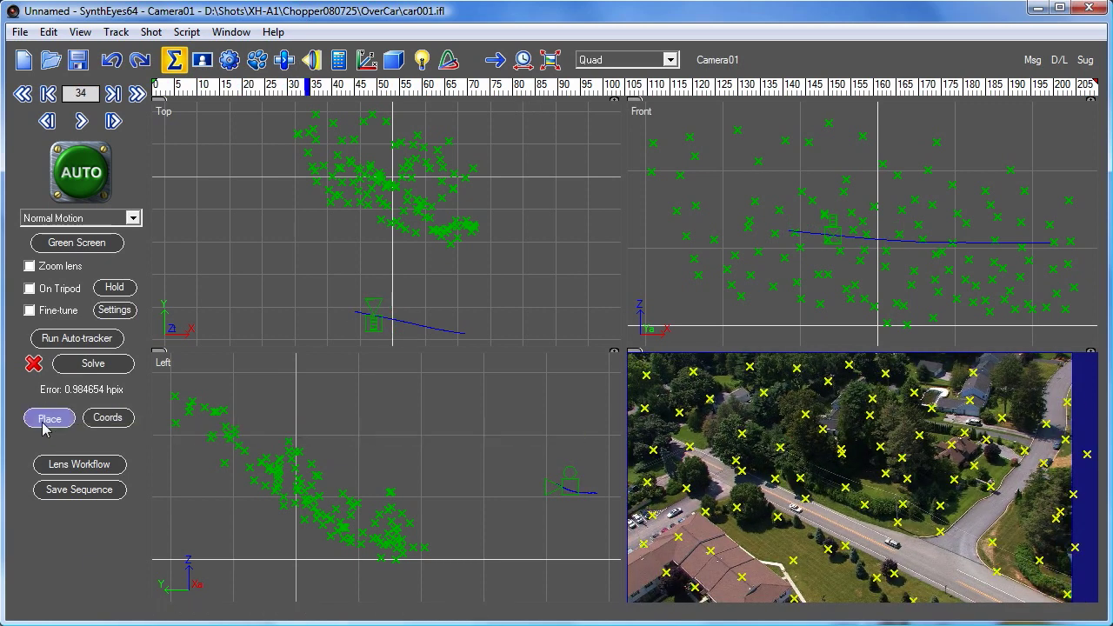
{"action": "left_click", "coordinate": [50, 419]}
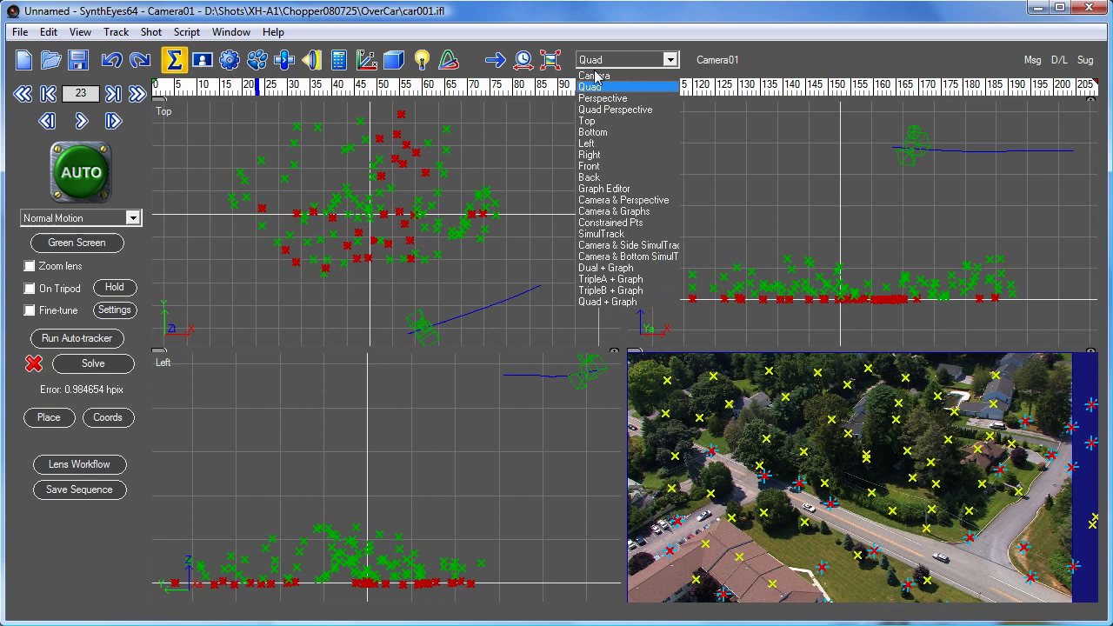
In Camera view, create Tracker121 on the white car, set Key 13, and track forward.
{"action": "left_click", "coordinate": [594, 75]}
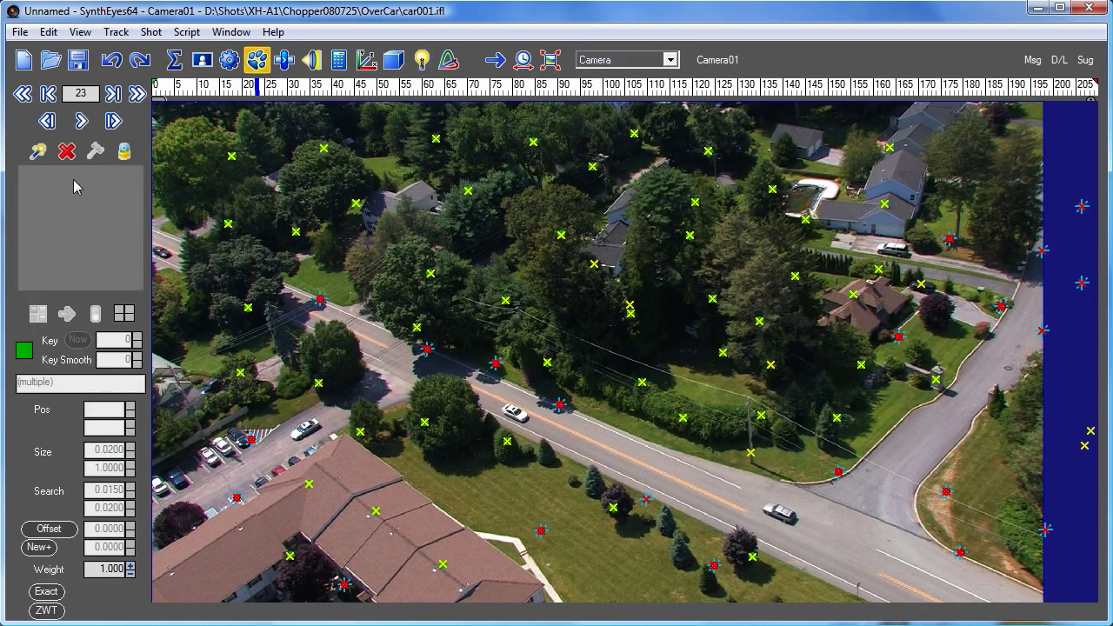
{"action": "left_click", "coordinate": [515, 410]}
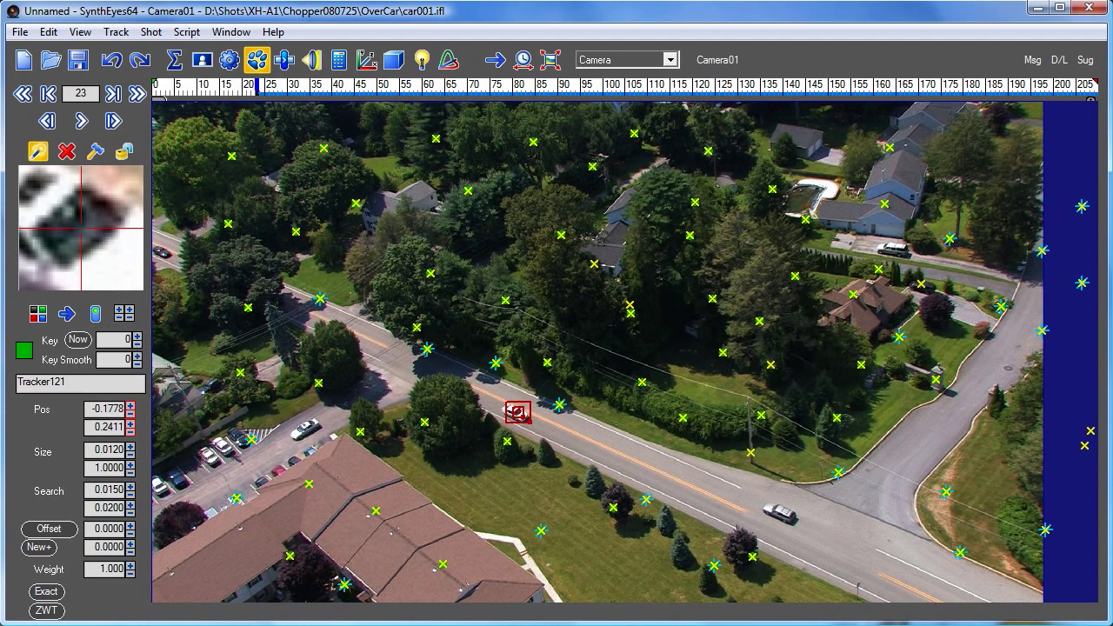
{"action": "left_click", "coordinate": [136, 337]}
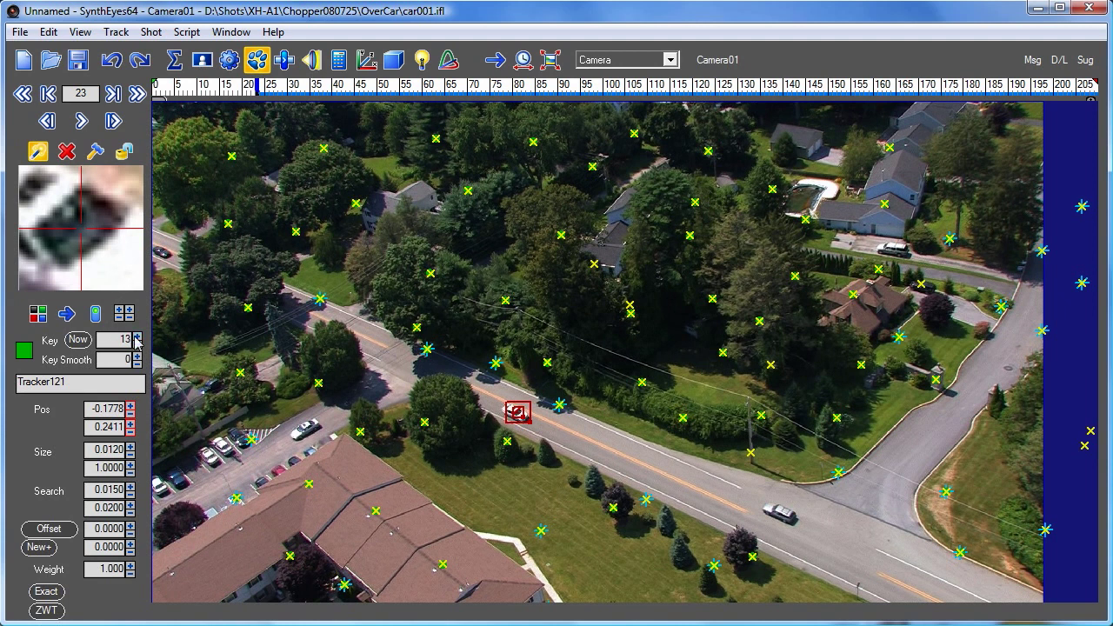
{"action": "left_click", "coordinate": [114, 121]}
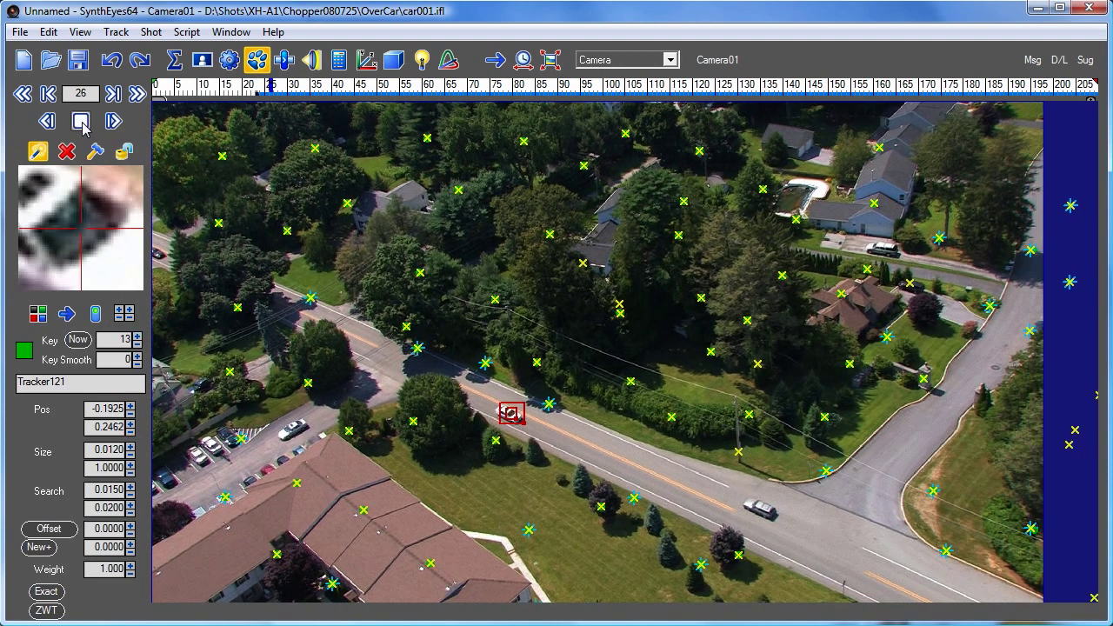
{"action": "left_click", "coordinate": [113, 121]}
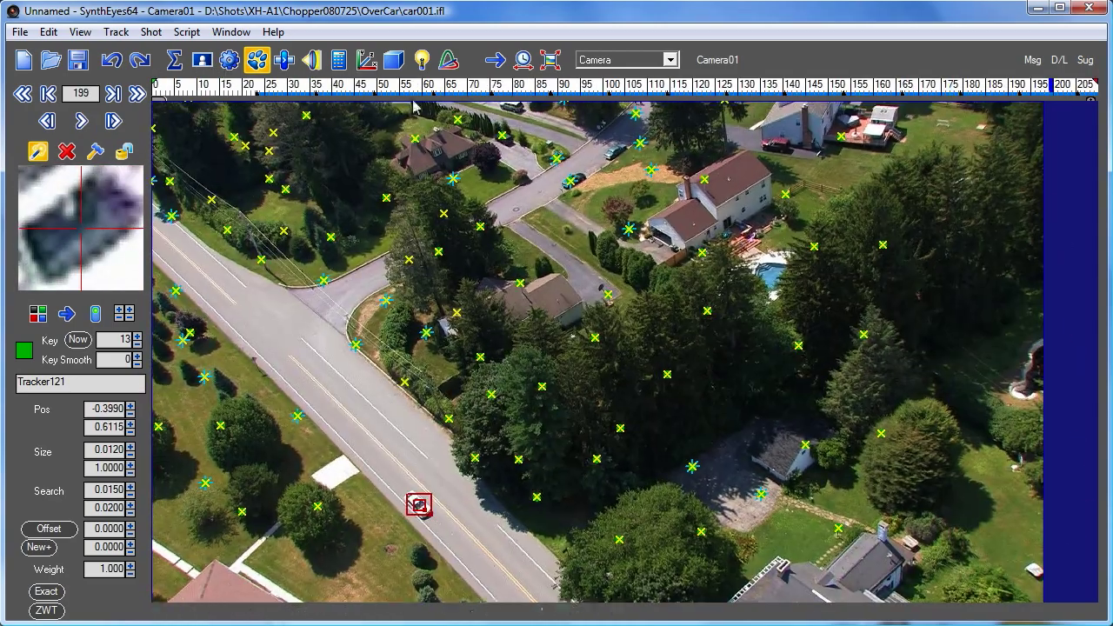
{"action": "mouse_move", "coordinate": [479, 503]}
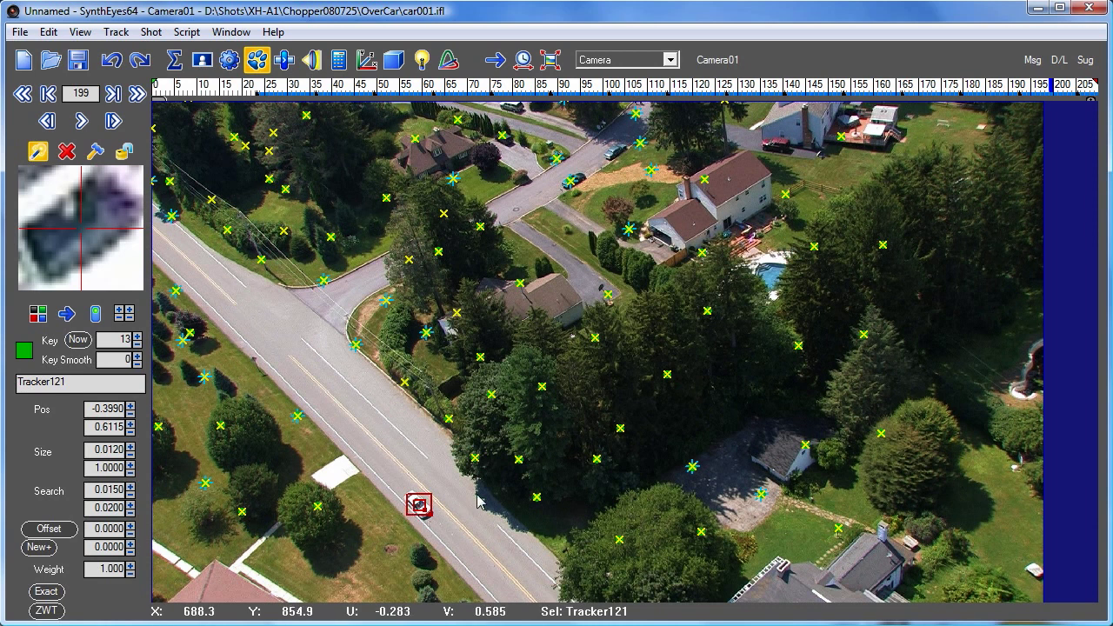
{"action": "mouse_move", "coordinate": [634, 64]}
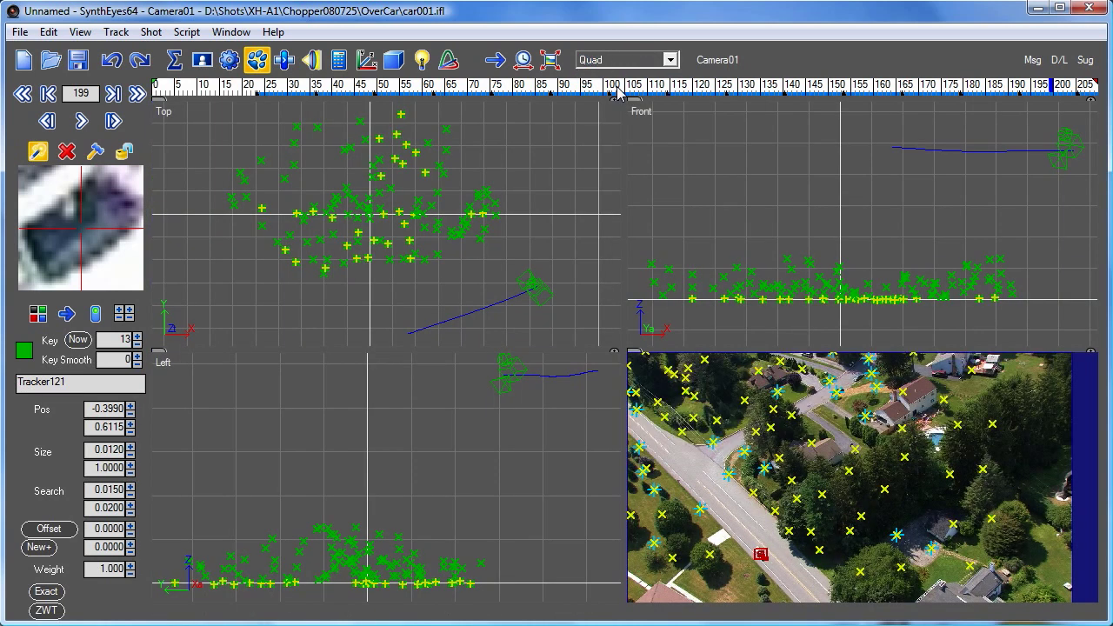
{"action": "mouse_move", "coordinate": [312, 103]}
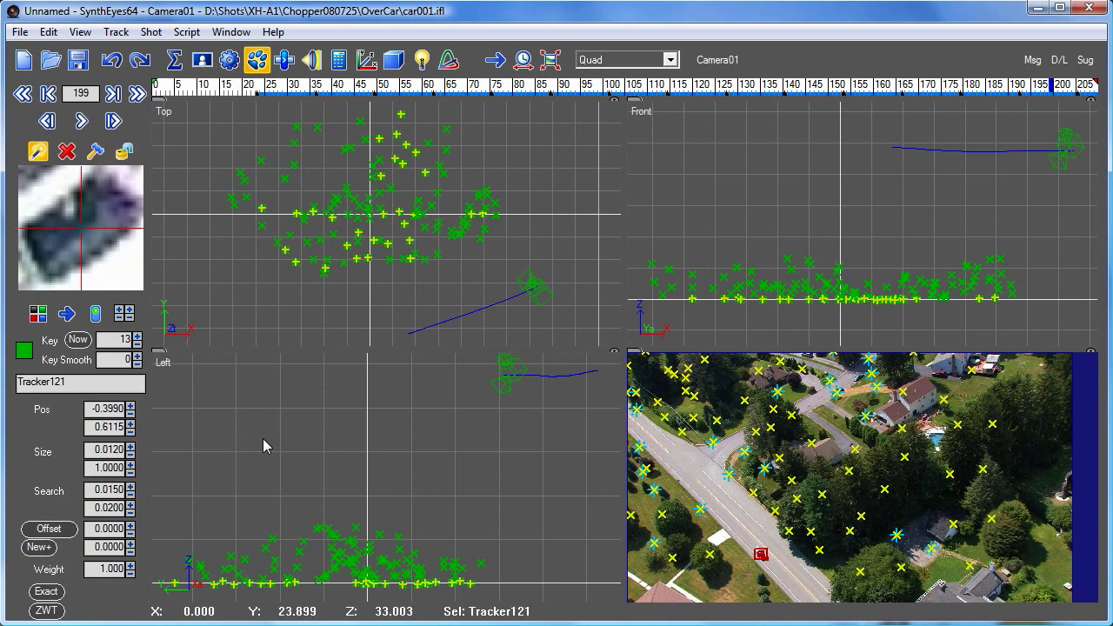
{"action": "mouse_move", "coordinate": [353, 469]}
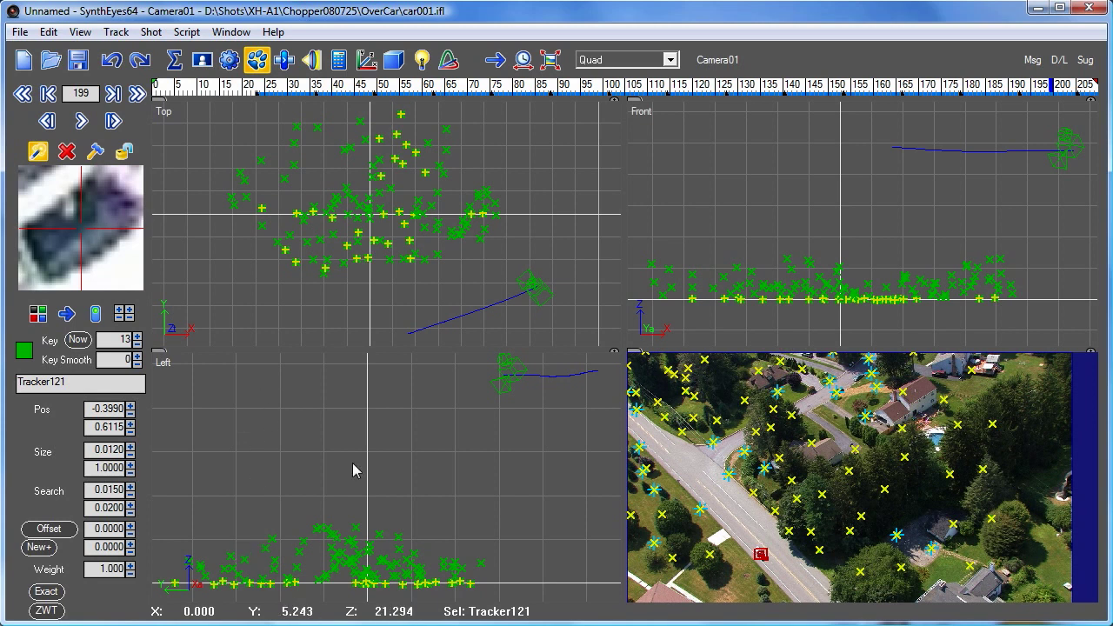
Place Tracker121 as a 3D point on a plane 100 units from the camera.
{"action": "left_click", "coordinate": [186, 31]}
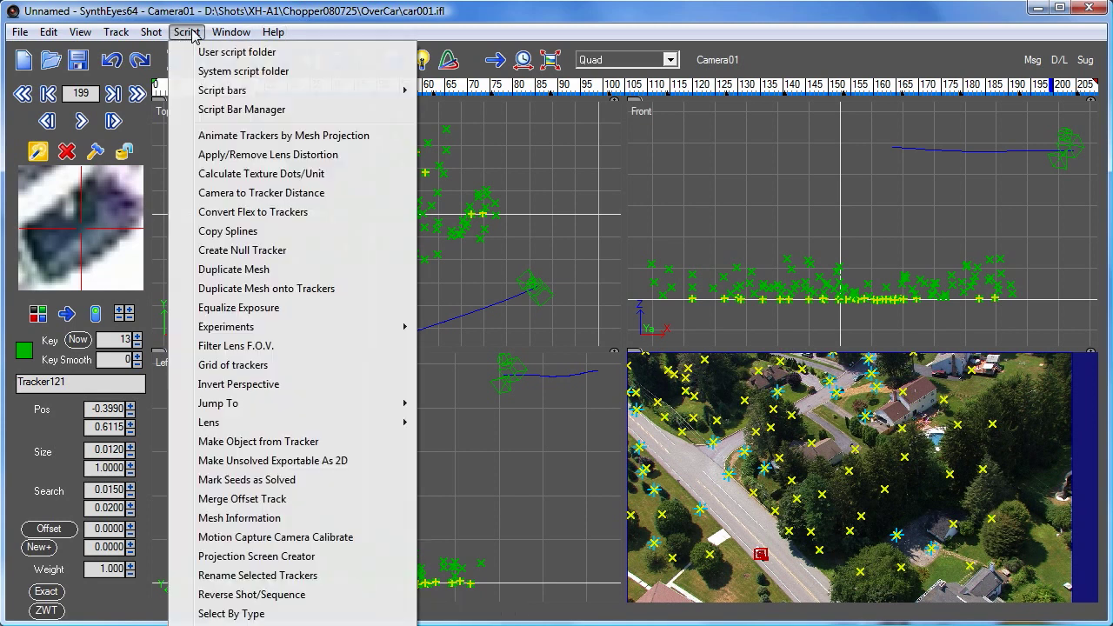
{"action": "mouse_move", "coordinate": [290, 460]}
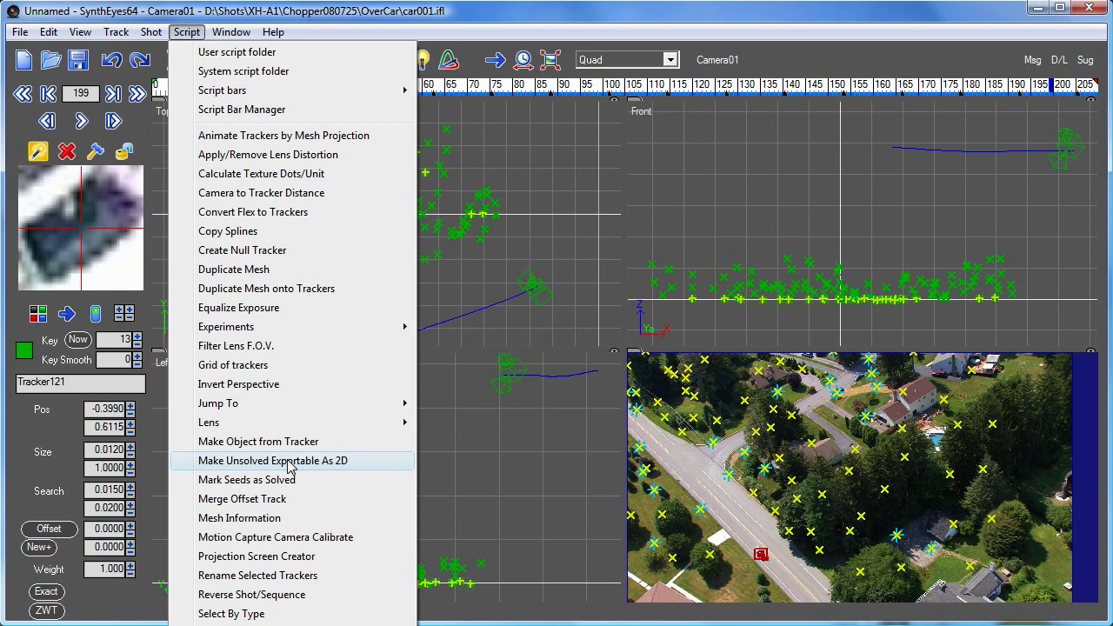
{"action": "left_click", "coordinate": [273, 460]}
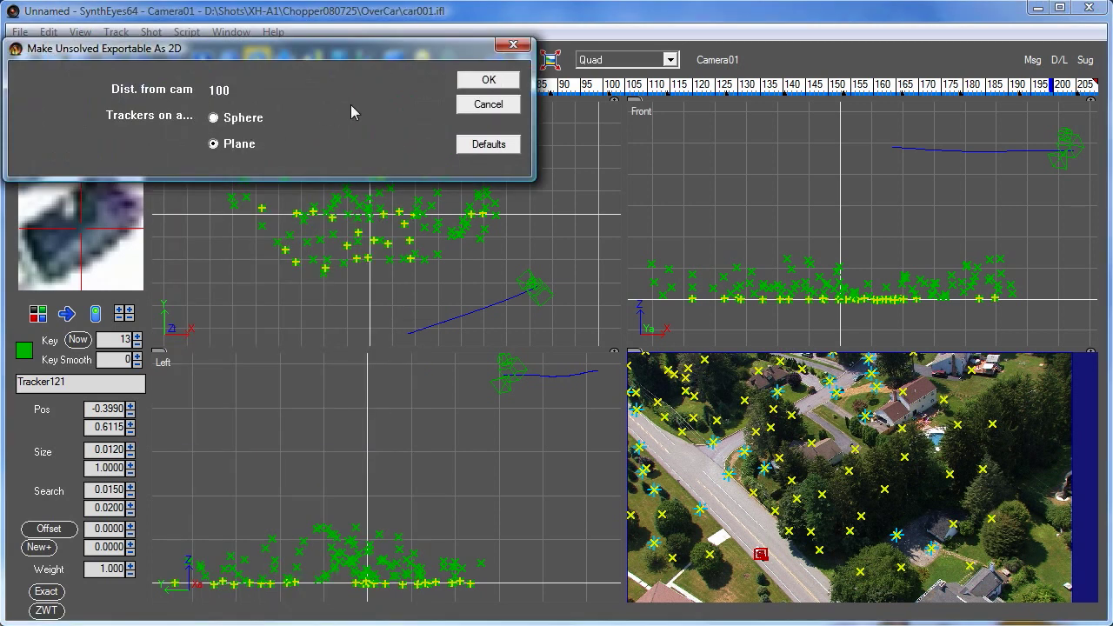
{"action": "left_click", "coordinate": [213, 117]}
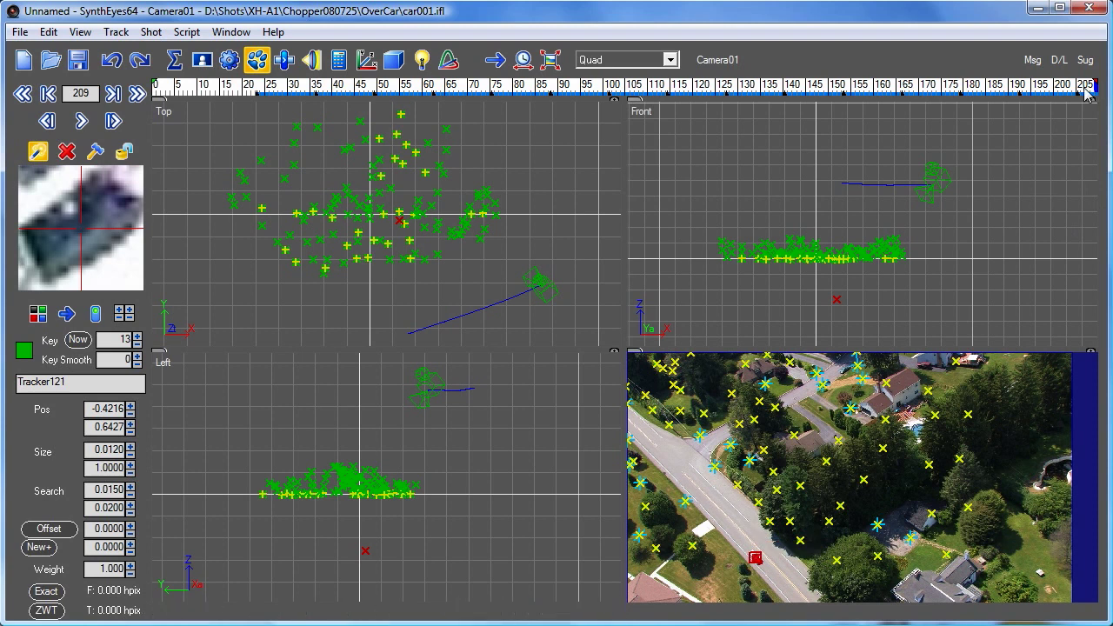
Undo Tracker121's plane placement with the toolbar Undo button.
{"action": "left_click", "coordinate": [530, 85]}
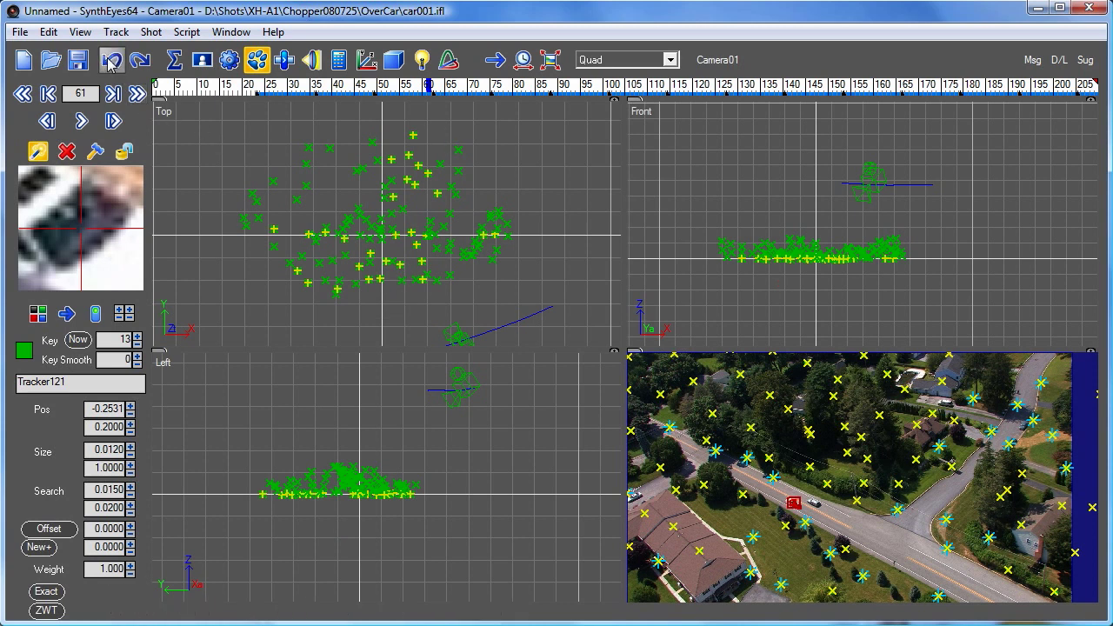
{"action": "mouse_move", "coordinate": [111, 59]}
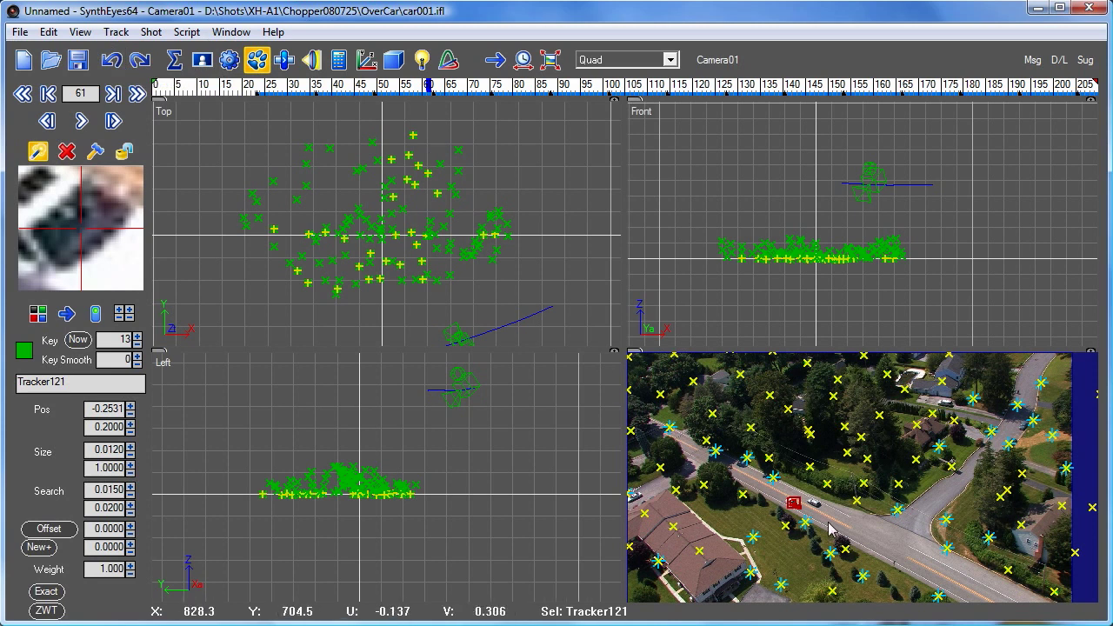
{"action": "mouse_move", "coordinate": [372, 236]}
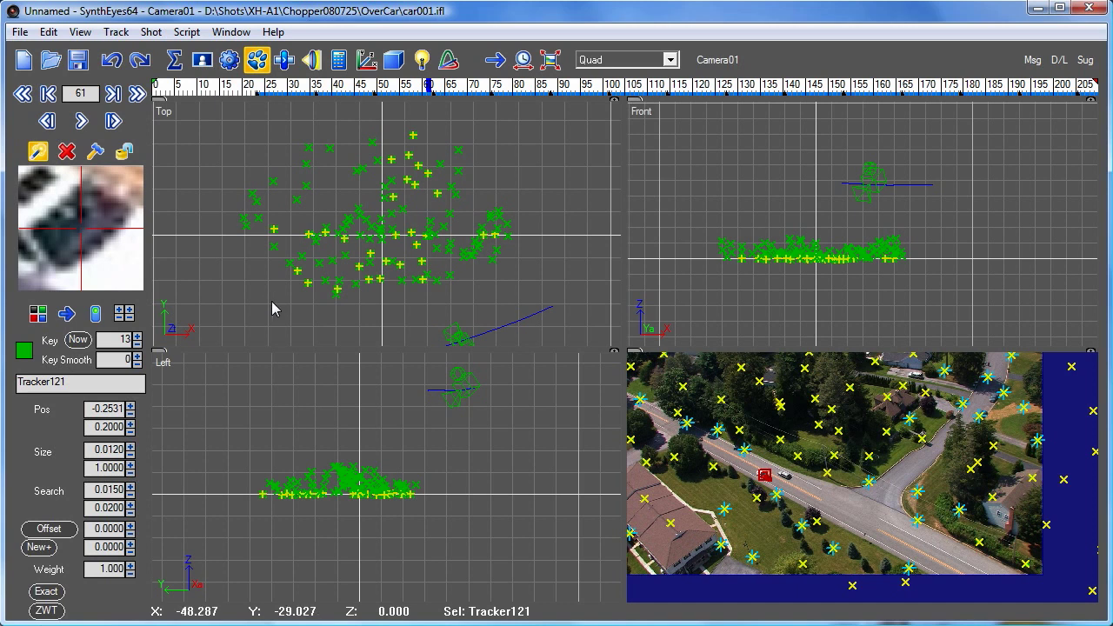
Bring up the Top view's right-click menu for creating 3D objects.
{"action": "right_click", "coordinate": [274, 308]}
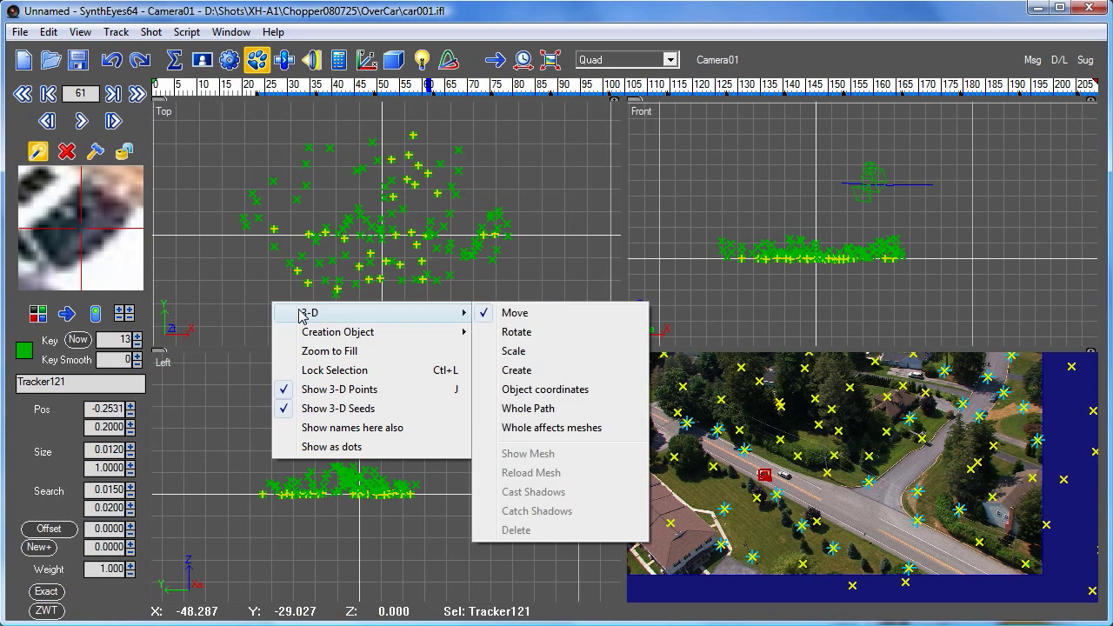
{"action": "mouse_move", "coordinate": [338, 332]}
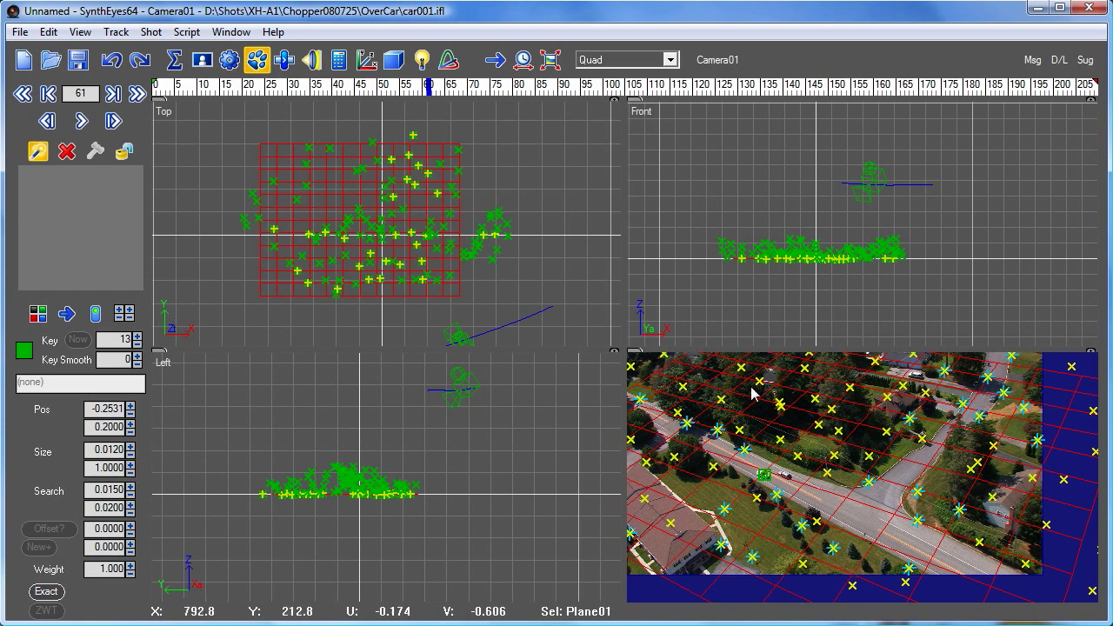
{"action": "mouse_move", "coordinate": [733, 452]}
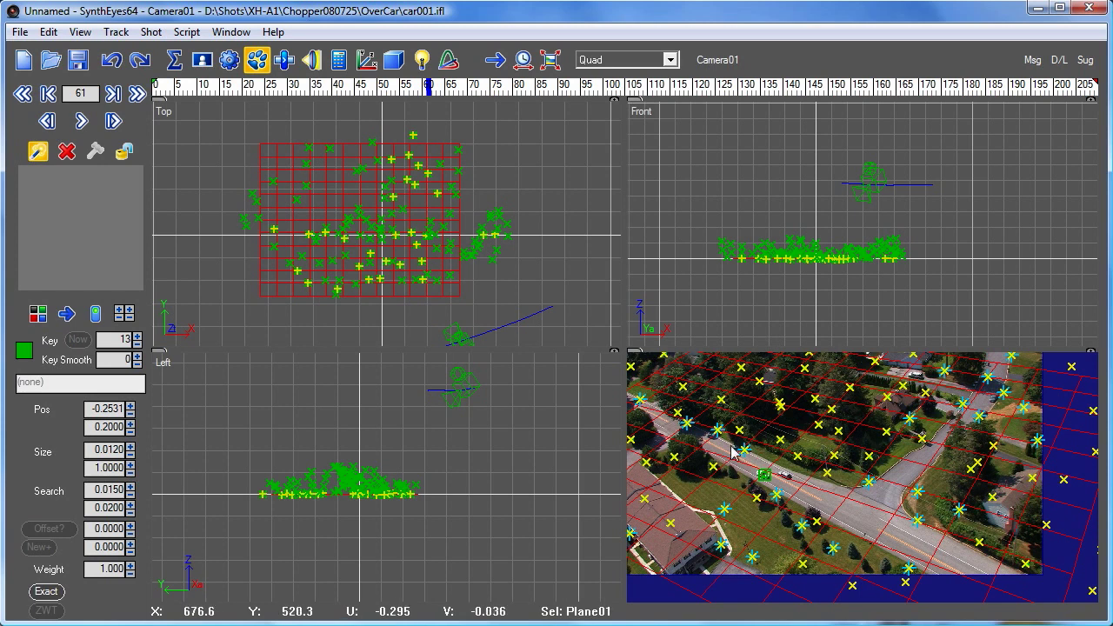
{"action": "mouse_move", "coordinate": [334, 308]}
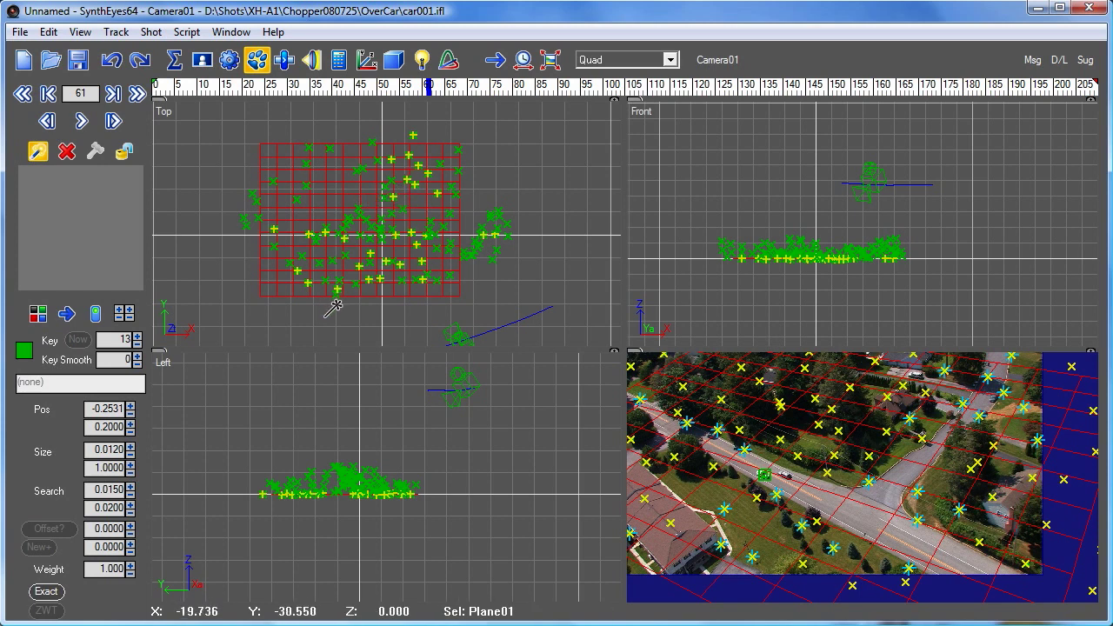
{"action": "mouse_move", "coordinate": [413, 250]}
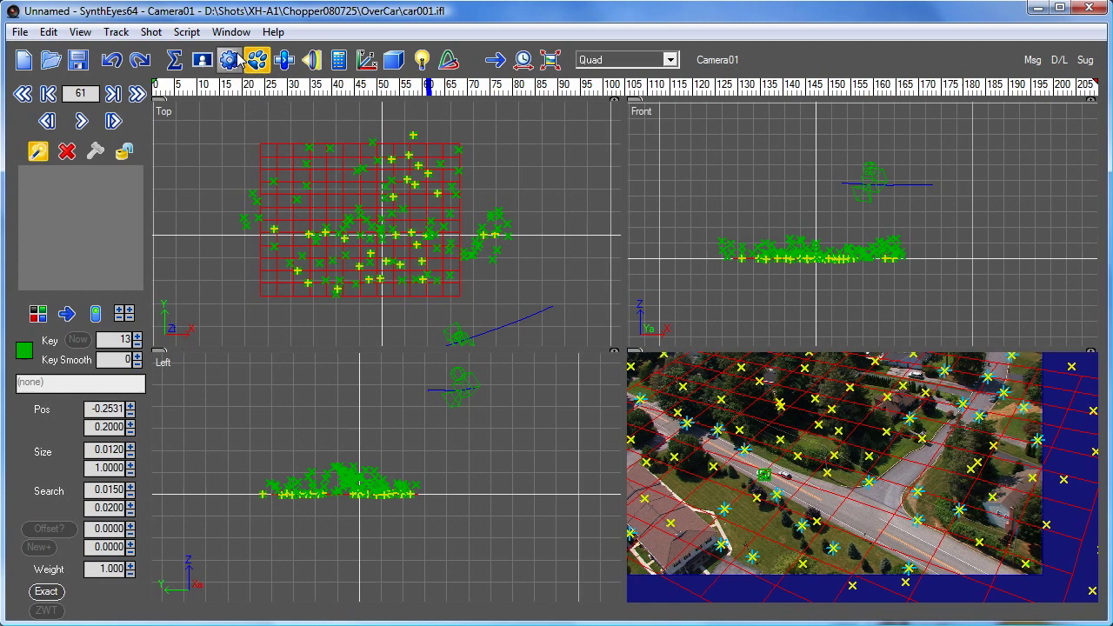
Open the Coordinate System panel, select only Tracker121, and tick Exportable.
{"action": "left_click", "coordinate": [186, 31]}
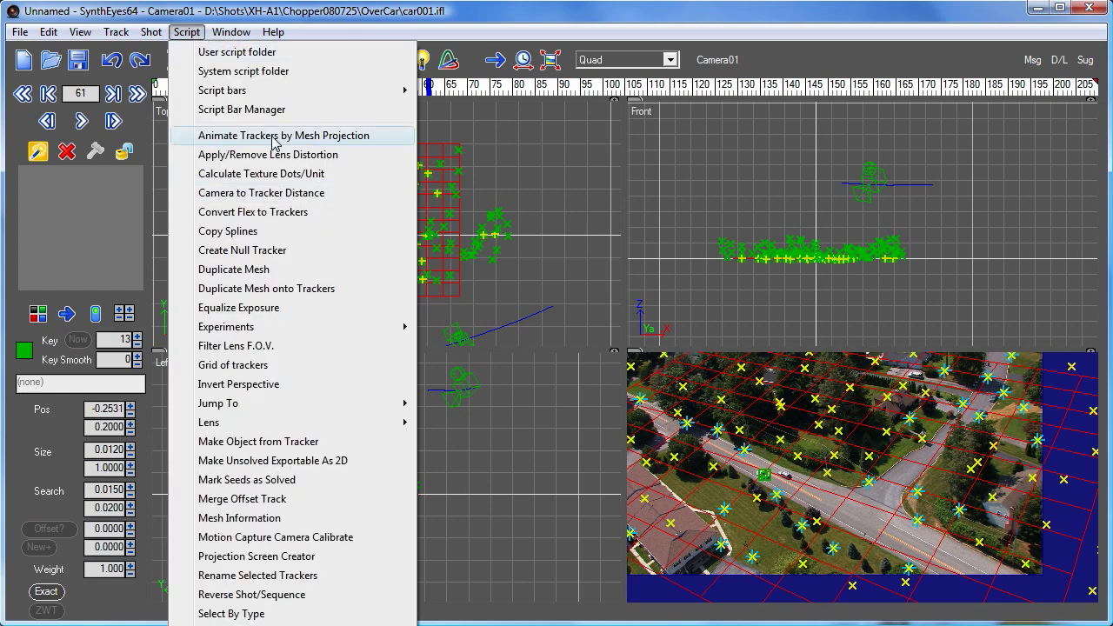
{"action": "mouse_move", "coordinate": [388, 150]}
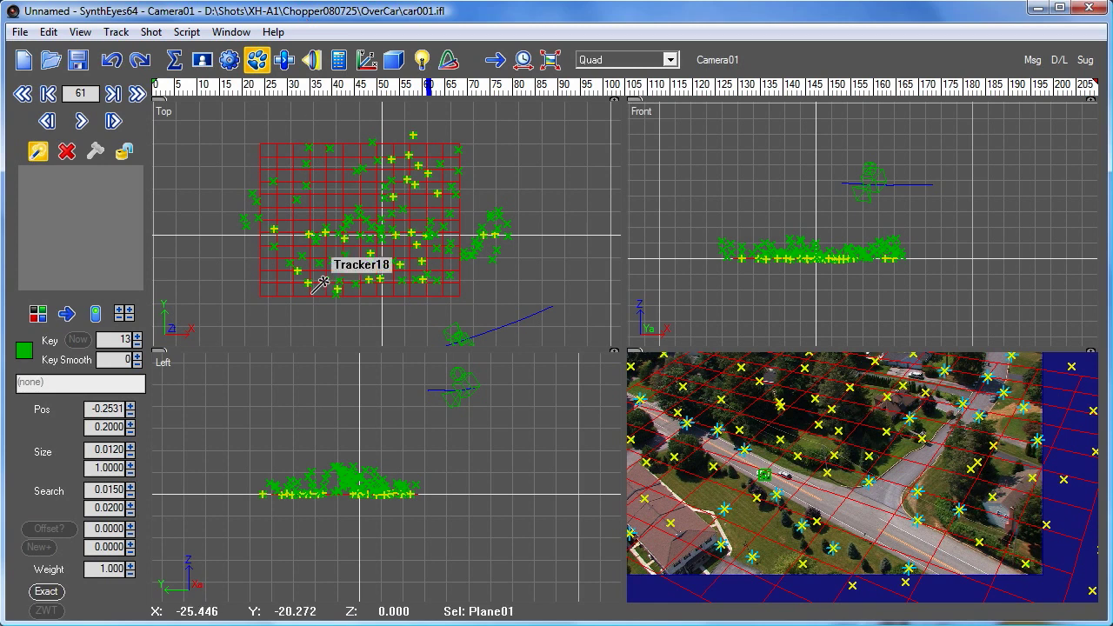
{"action": "left_click", "coordinate": [366, 60]}
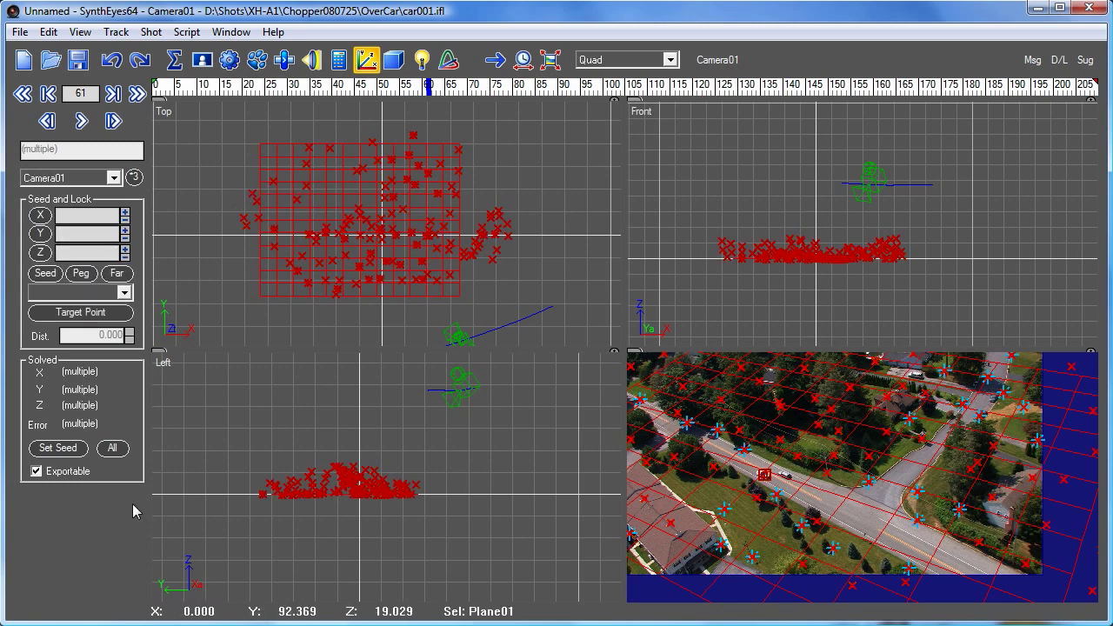
{"action": "left_click", "coordinate": [37, 471]}
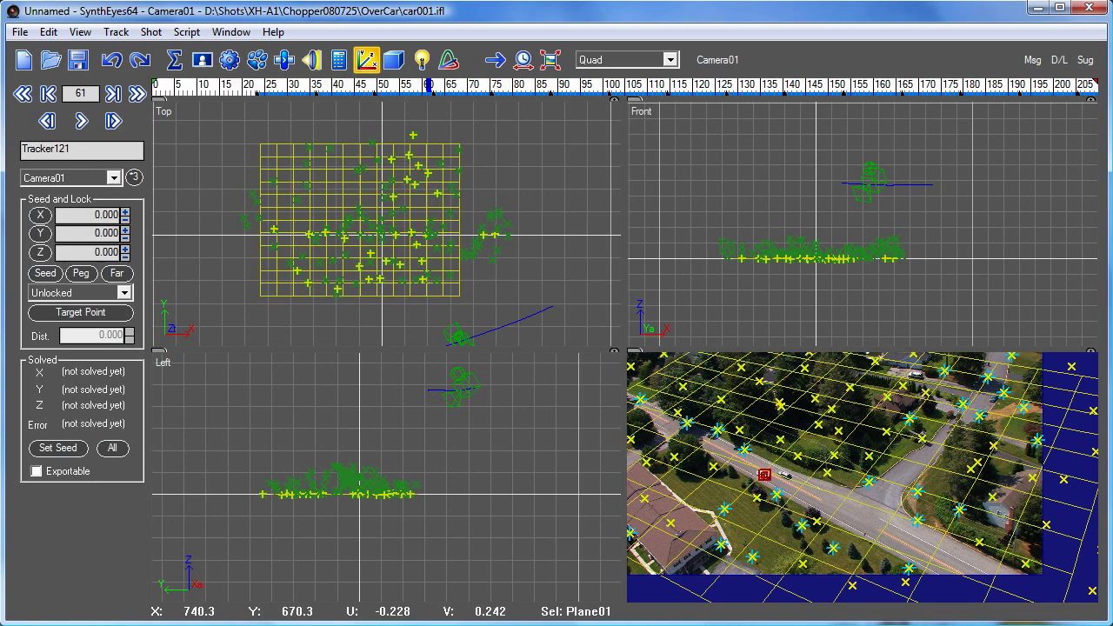
{"action": "left_click", "coordinate": [35, 471]}
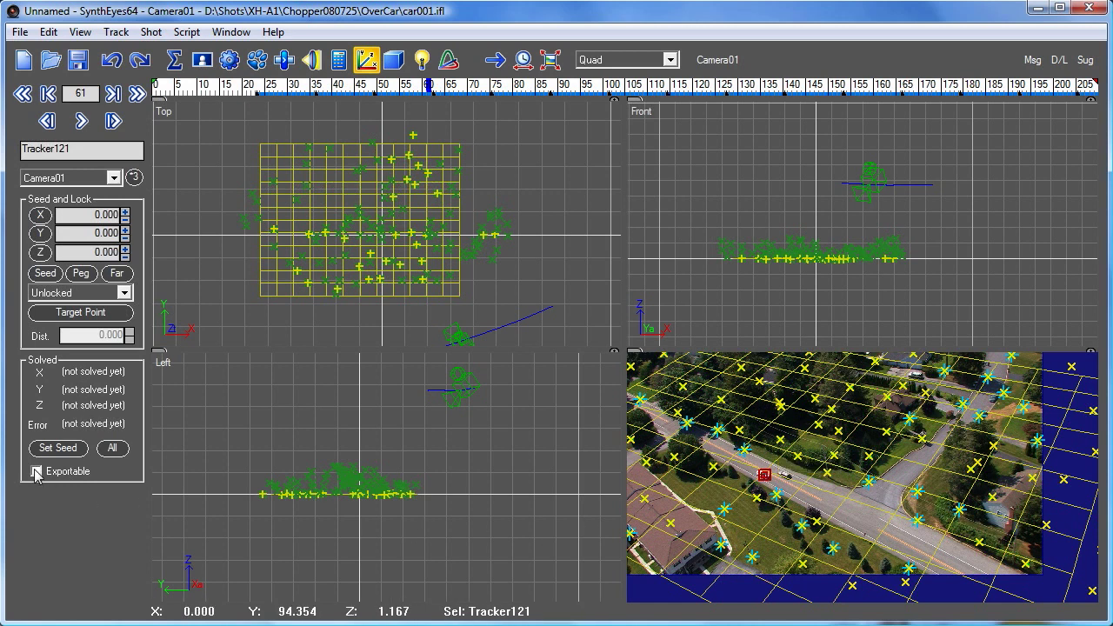
{"action": "left_click", "coordinate": [36, 471]}
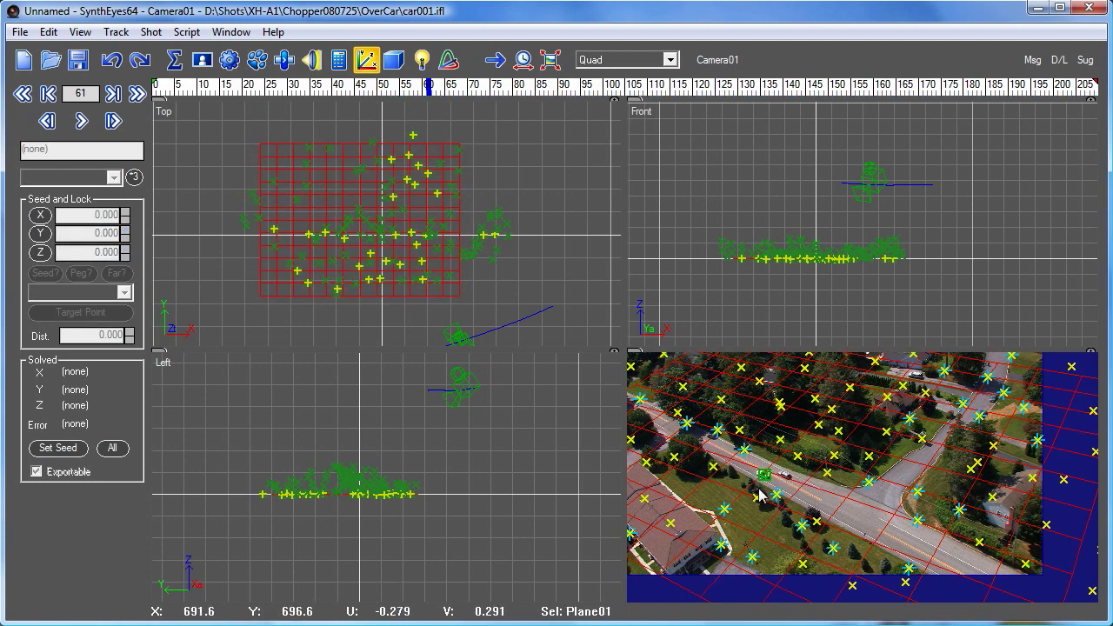
Project the car tracker onto the ground plane with Animate Trackers by Mesh Projection.
{"action": "left_click", "coordinate": [229, 59]}
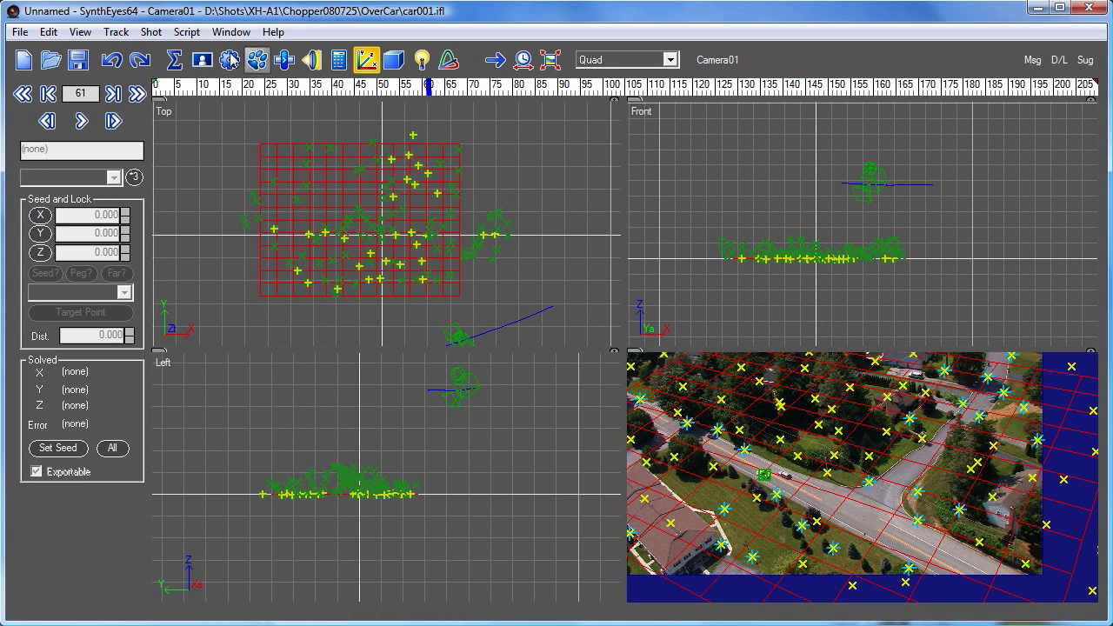
{"action": "left_click", "coordinate": [186, 32]}
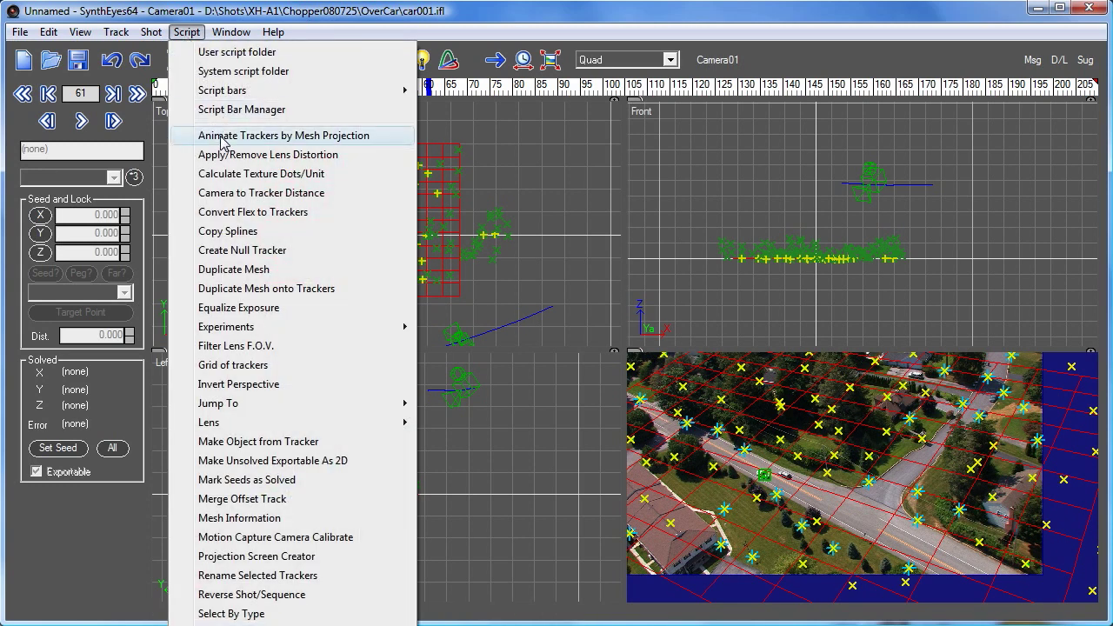
{"action": "left_click", "coordinate": [282, 135]}
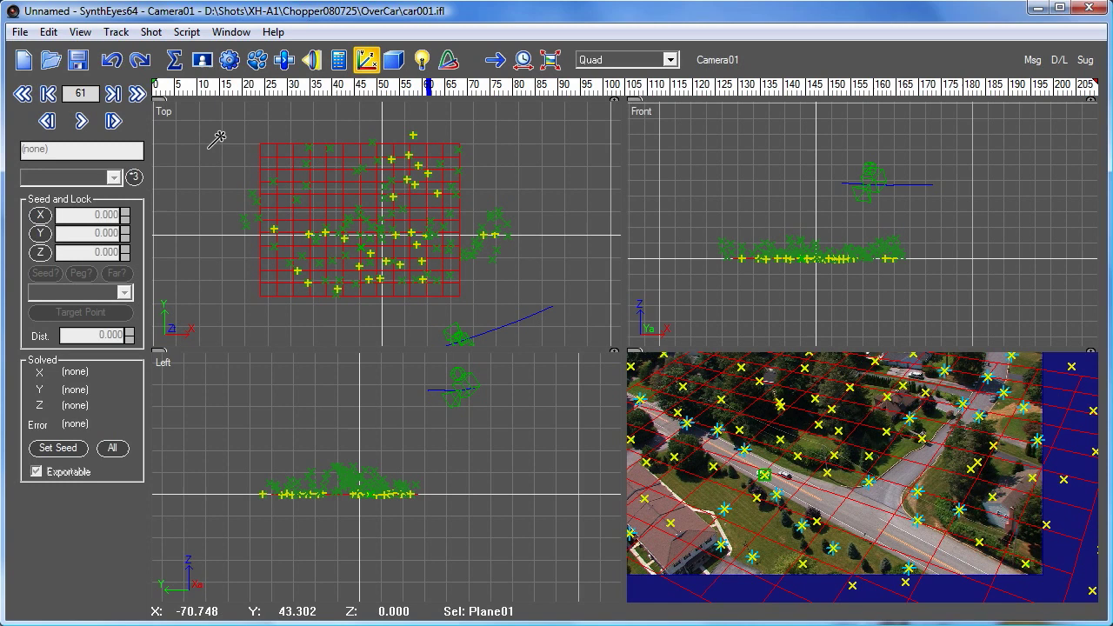
{"action": "mouse_move", "coordinate": [772, 477]}
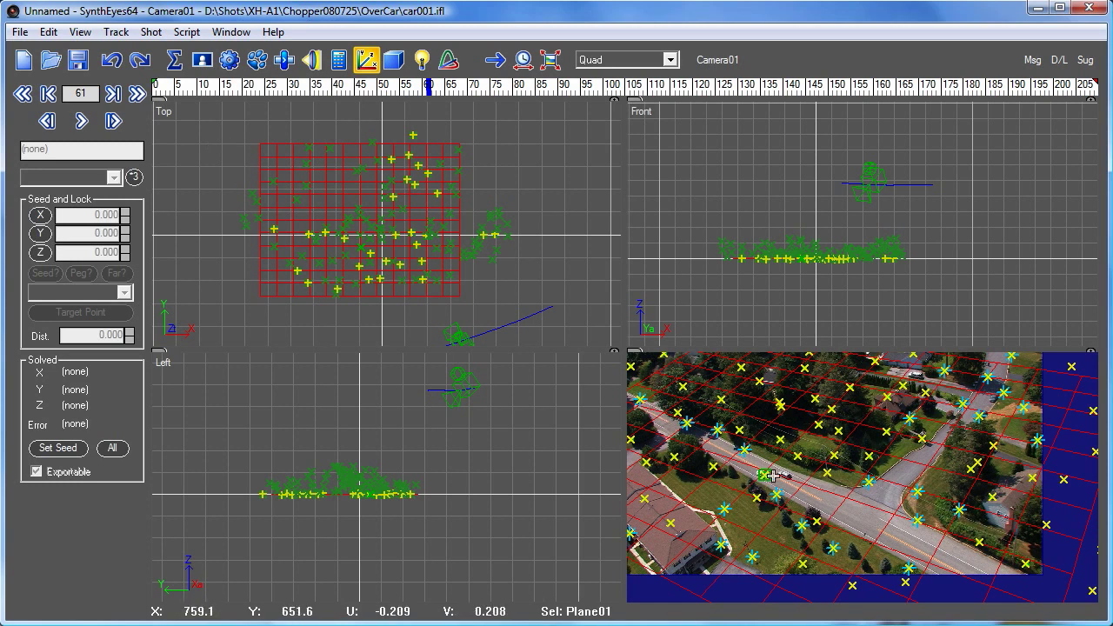
{"action": "left_click", "coordinate": [765, 476]}
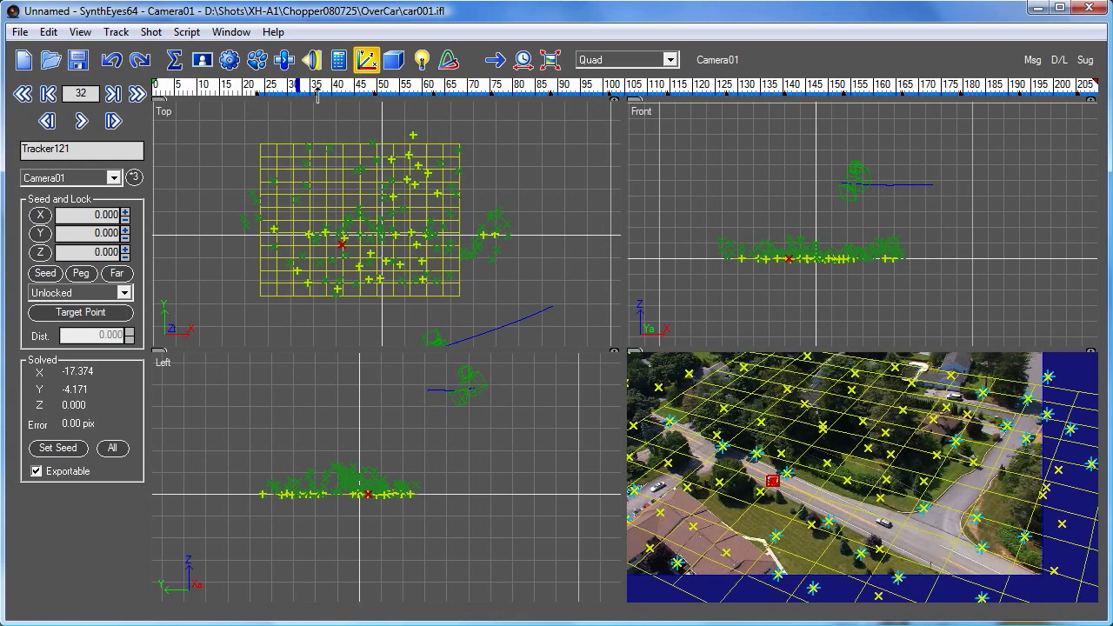
Jump to frame 36 to check Tracker121's projected path, then open the Script menu.
{"action": "left_click", "coordinate": [136, 120]}
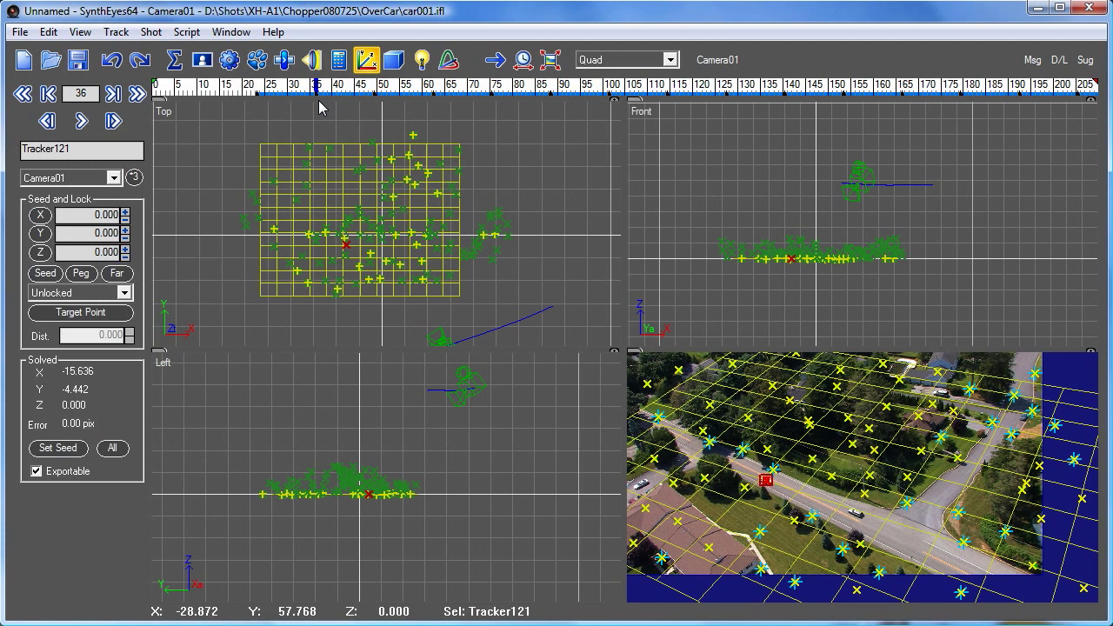
{"action": "left_click", "coordinate": [186, 31]}
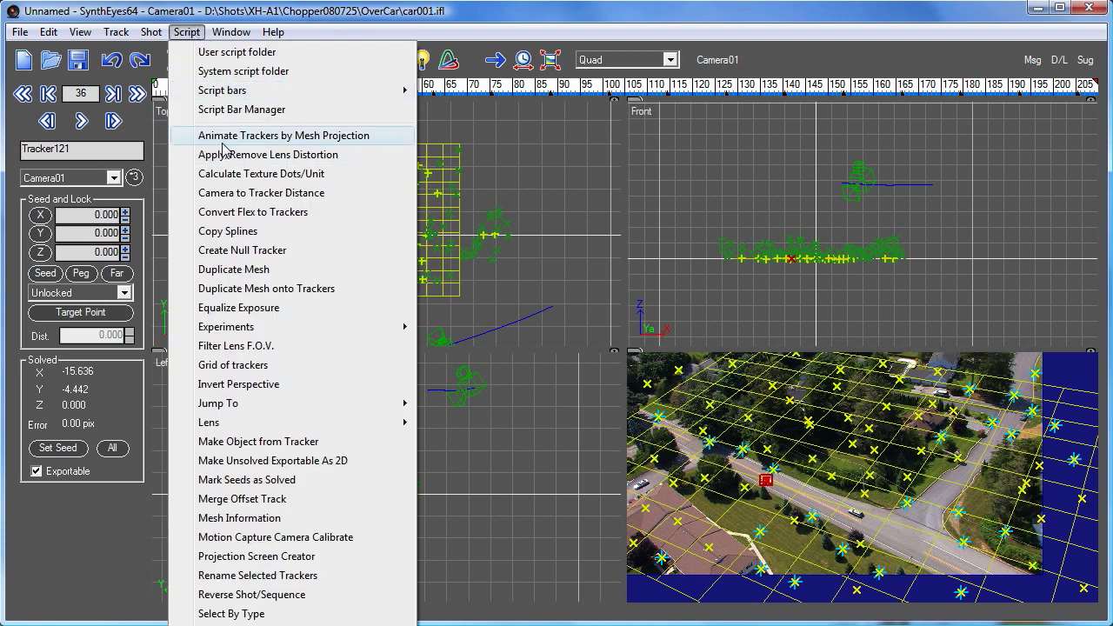